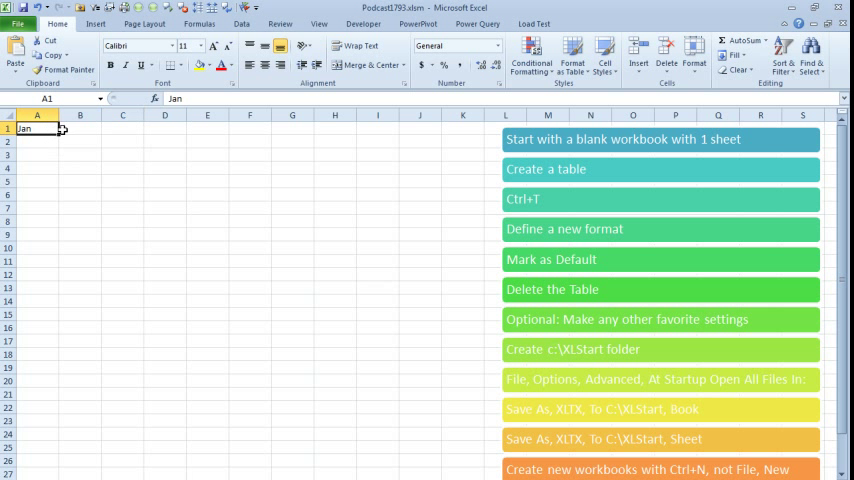
Fill the Jan/Feb/Mar headings and 123 values, then convert the block into a table with Ctrl+T.
{"action": "left_click_drag", "start_coordinate": [58, 128], "coordinate": [164, 132]}
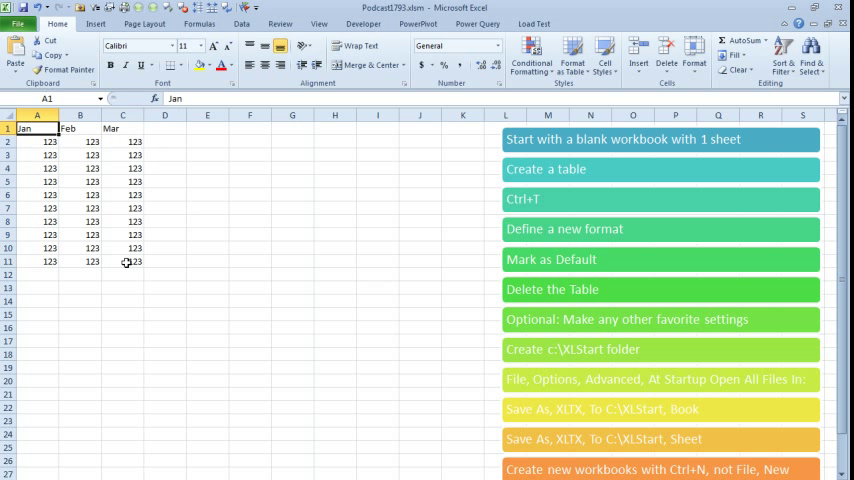
{"action": "key", "text": "ctrl+t"}
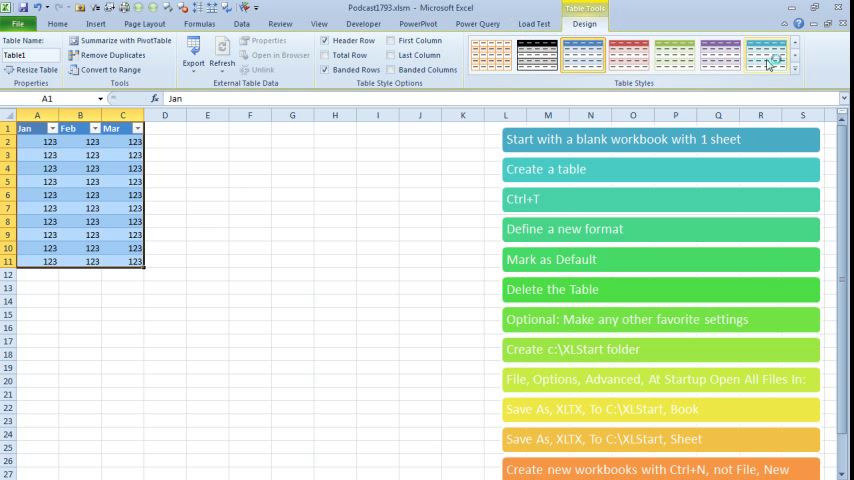
Duplicate the blue table style with a shaded First Row Stripe of Stripe Size 2 and save it.
{"action": "right_click", "coordinate": [584, 52]}
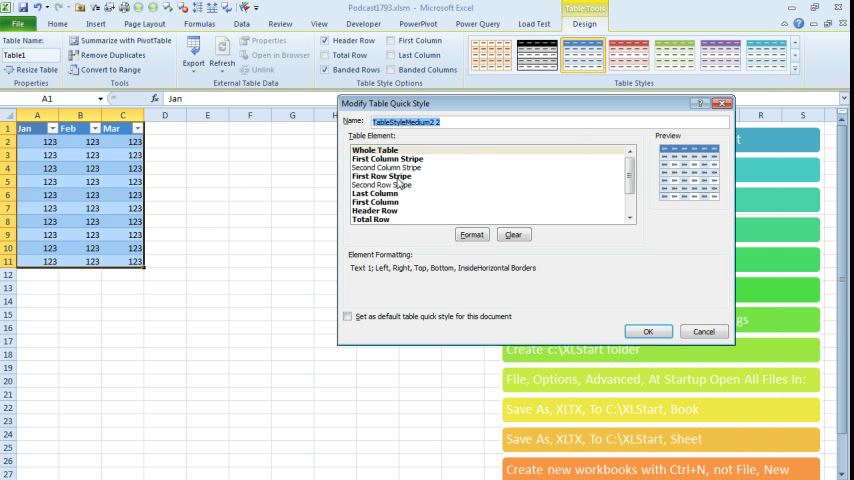
{"action": "left_click", "coordinate": [380, 176]}
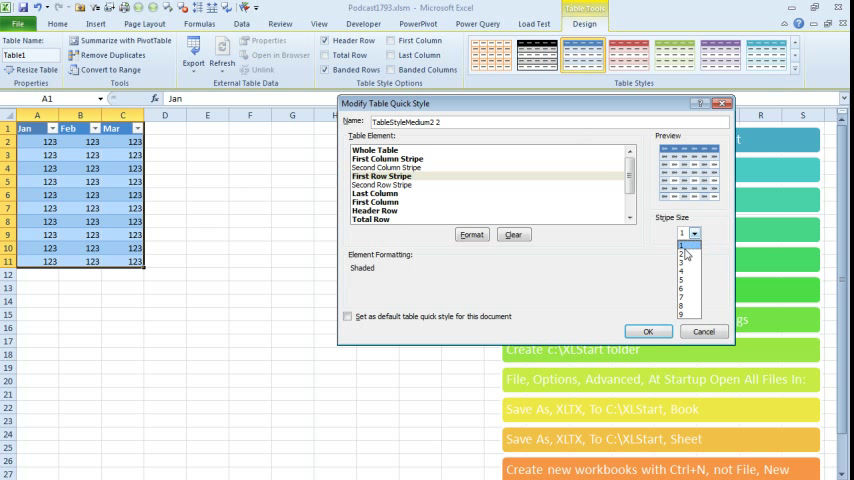
{"action": "left_click", "coordinate": [684, 256]}
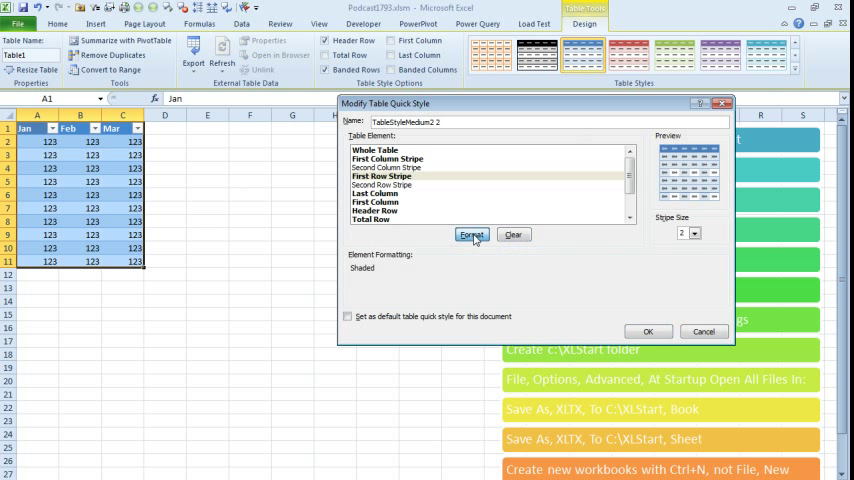
{"action": "left_click", "coordinate": [472, 236]}
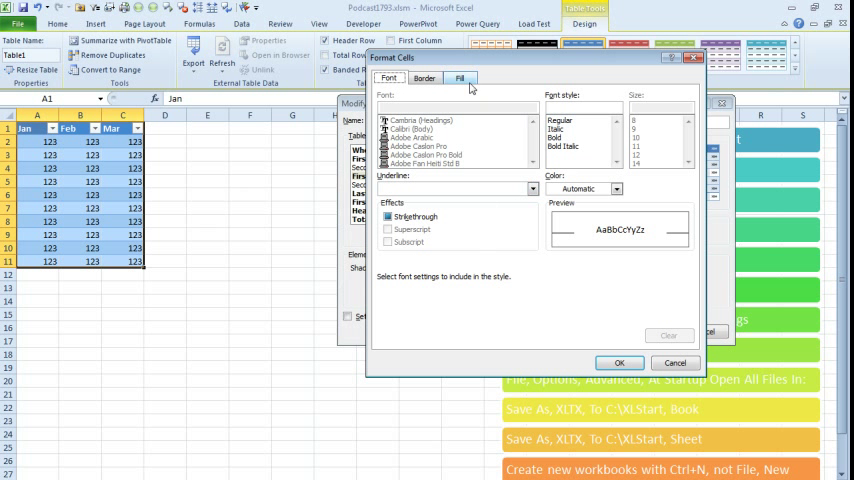
{"action": "left_click", "coordinate": [460, 78]}
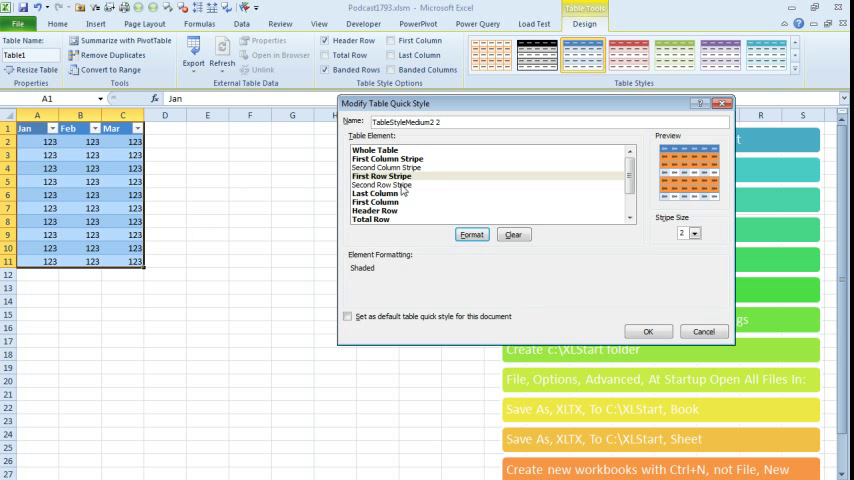
{"action": "left_click", "coordinate": [382, 184]}
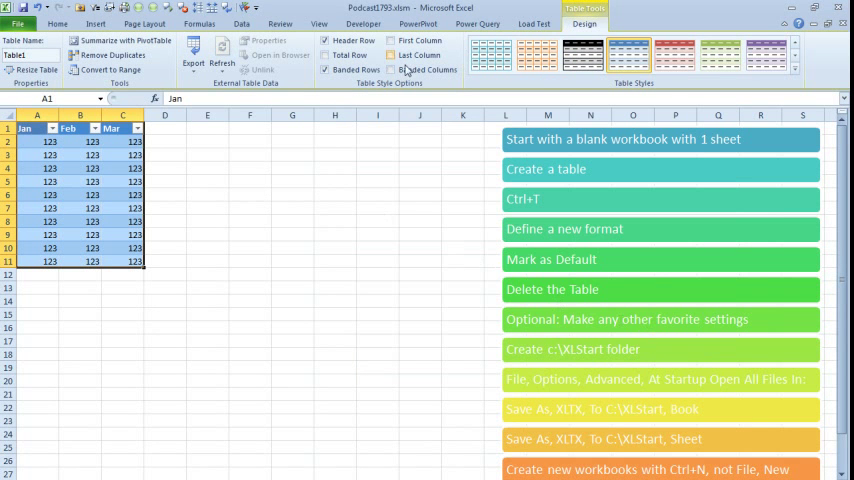
Apply the custom banded style to the Jan–Mar table from the gallery, then start a new blank workbook.
{"action": "left_click", "coordinate": [794, 70]}
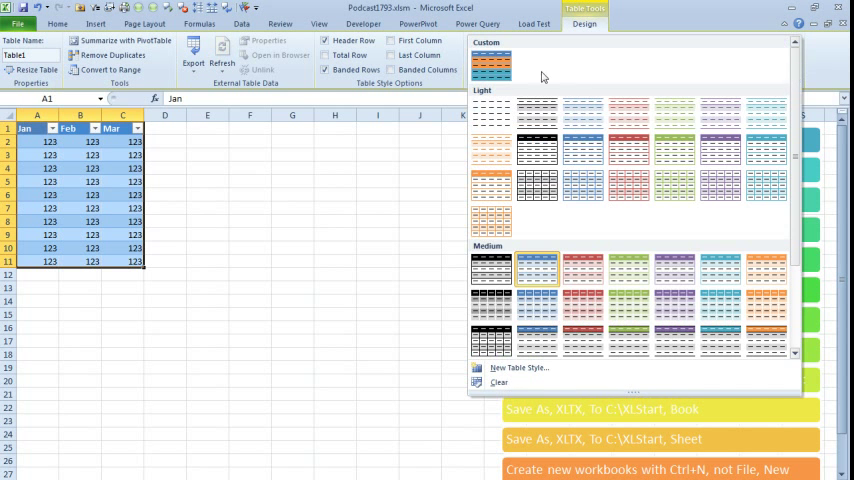
{"action": "left_click", "coordinate": [492, 60]}
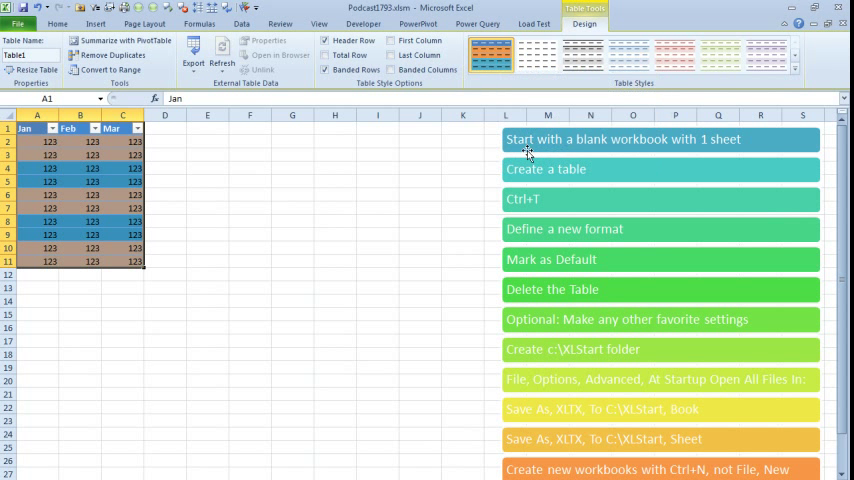
{"action": "left_click", "coordinate": [248, 192]}
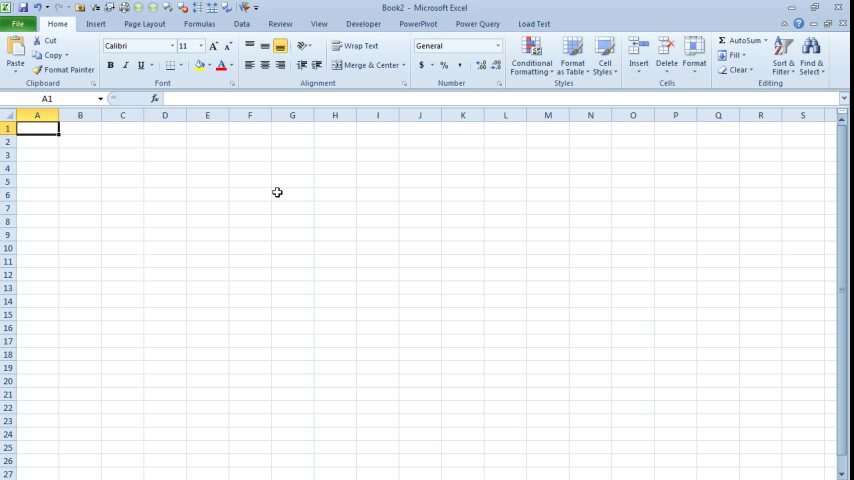
Enter the Jan/Feb/Mar data in Book2 and make it a table with headers, keeping the default blue style.
{"action": "type", "text": "Jan"}
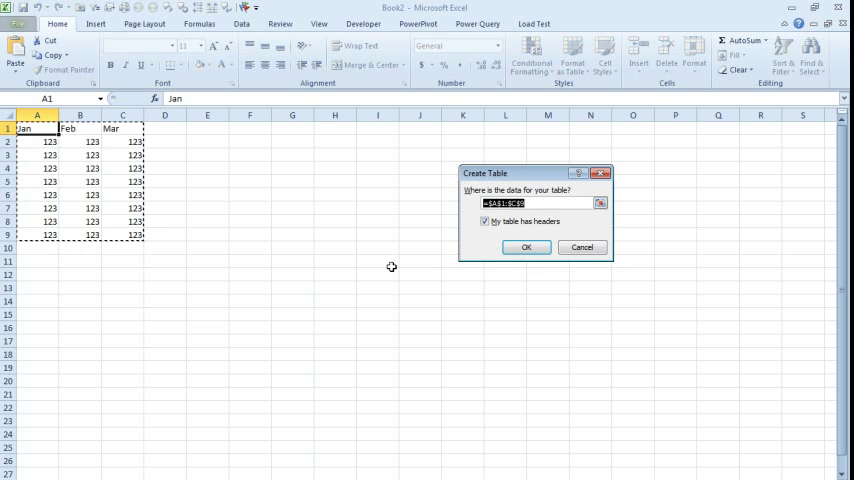
{"action": "left_click", "coordinate": [526, 246]}
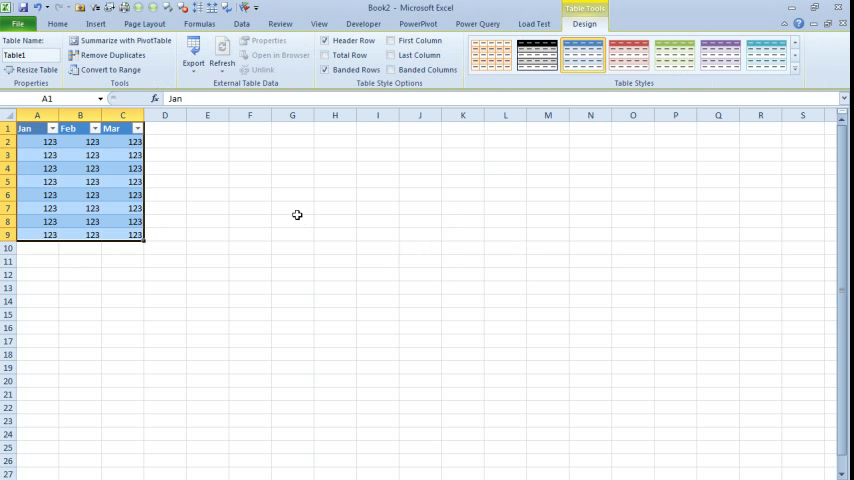
{"action": "mouse_move", "coordinate": [772, 84]}
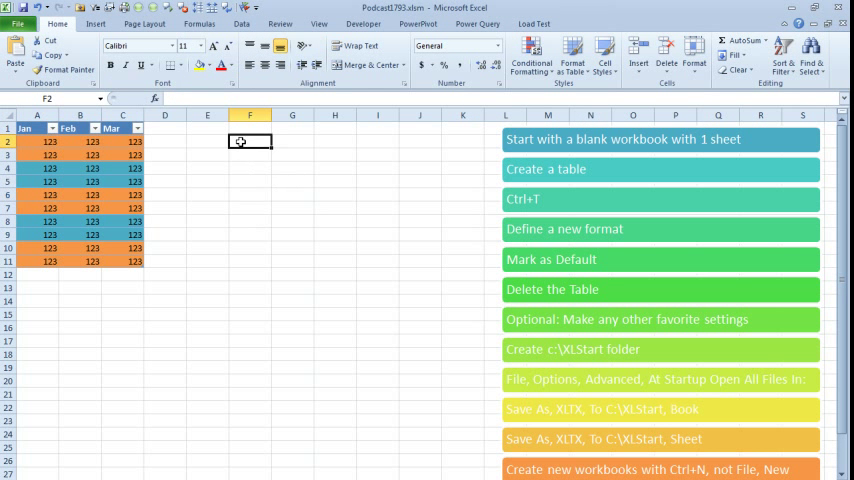
Enter a Q1–Q4 block of 100 values and convert it into a table that picks up the custom banded style.
{"action": "type", "text": "Q1"}
{"action": "left_click", "coordinate": [250, 154]}
{"action": "type", "text": "100"}
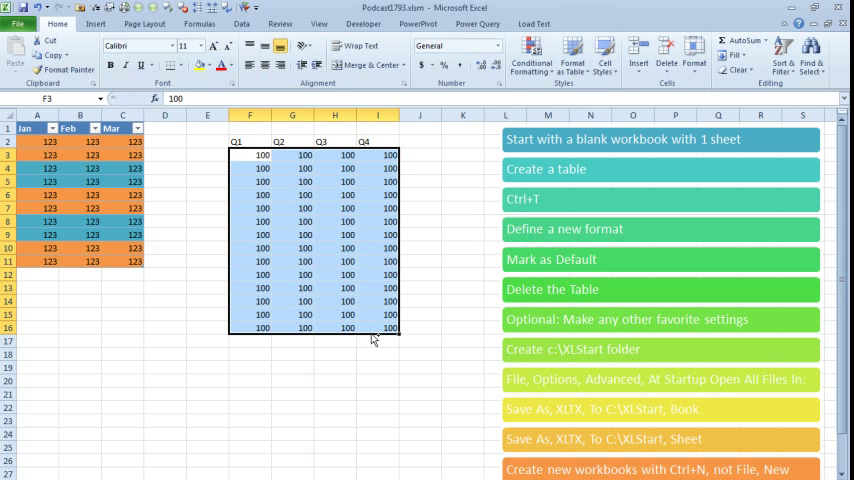
{"action": "key", "text": "ctrl+t"}
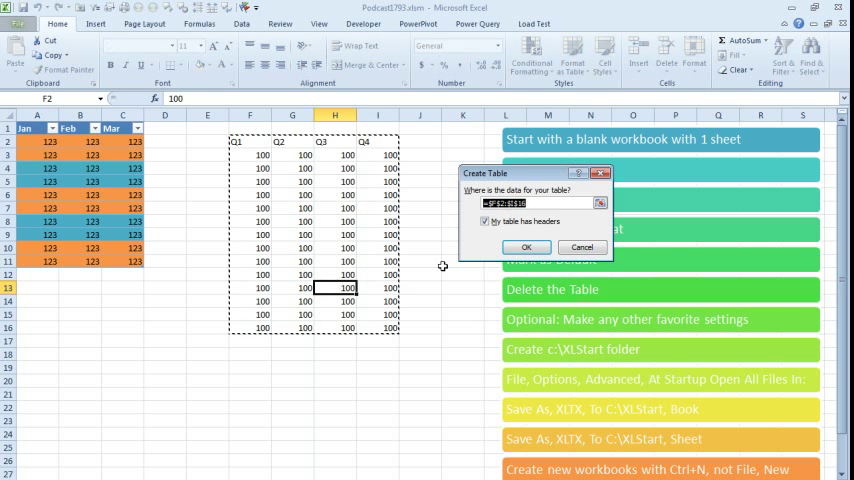
{"action": "left_click", "coordinate": [526, 246]}
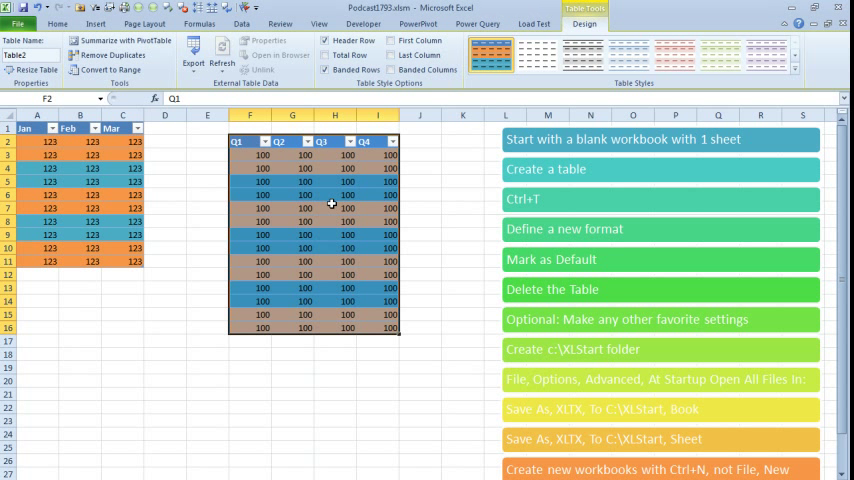
{"action": "mouse_move", "coordinate": [460, 198]}
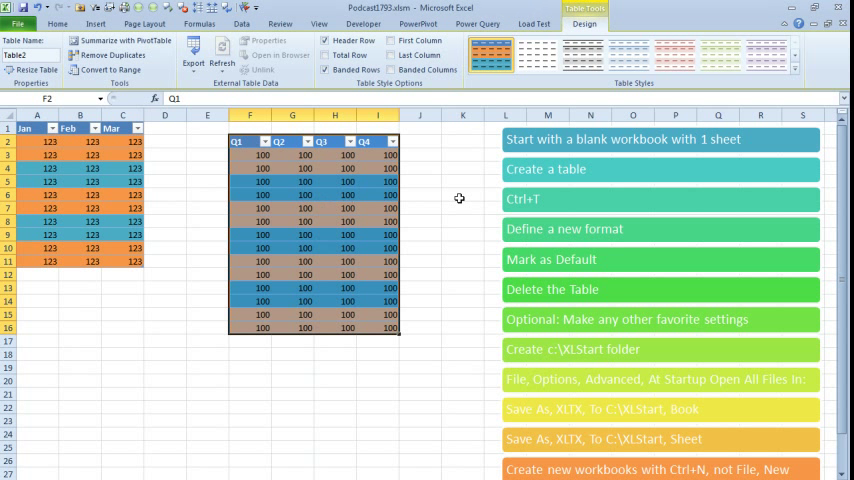
{"action": "mouse_move", "coordinate": [484, 310]}
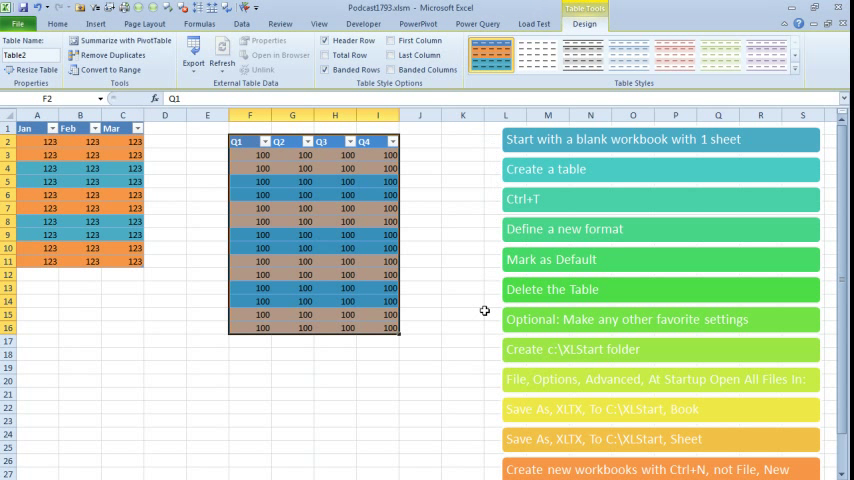
{"action": "mouse_move", "coordinate": [478, 450]}
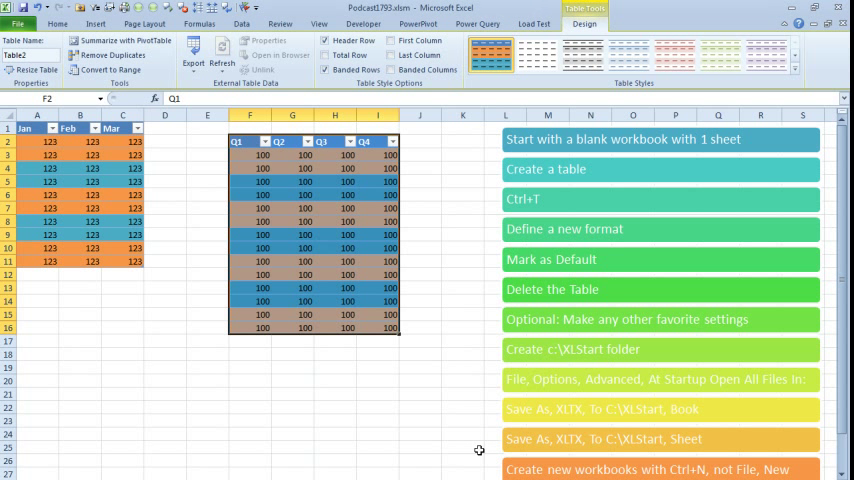
{"action": "mouse_move", "coordinate": [478, 362]}
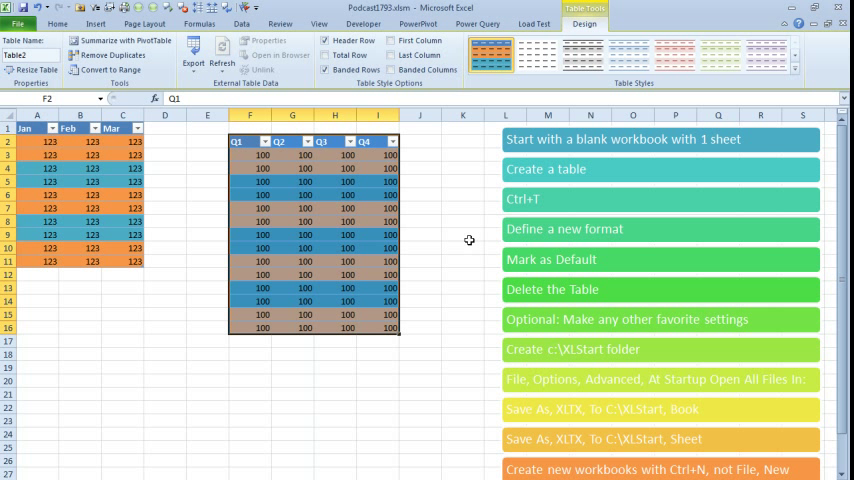
{"action": "mouse_move", "coordinate": [474, 264]}
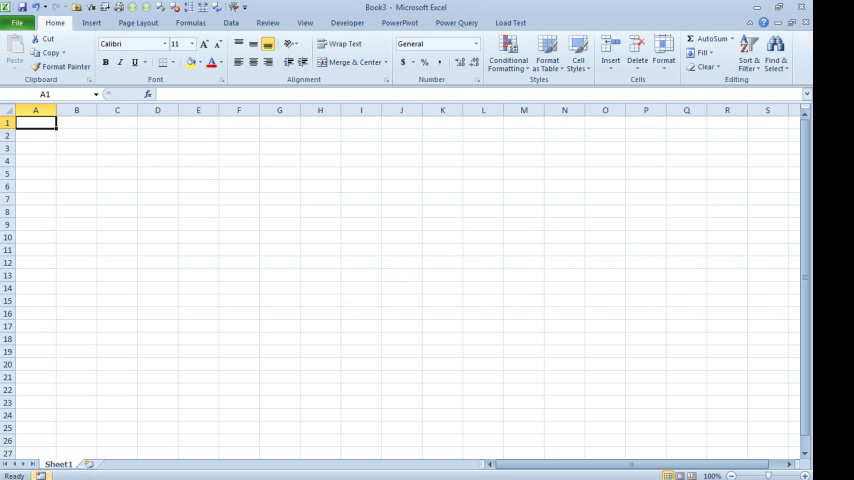
{"action": "mouse_move", "coordinate": [252, 344]}
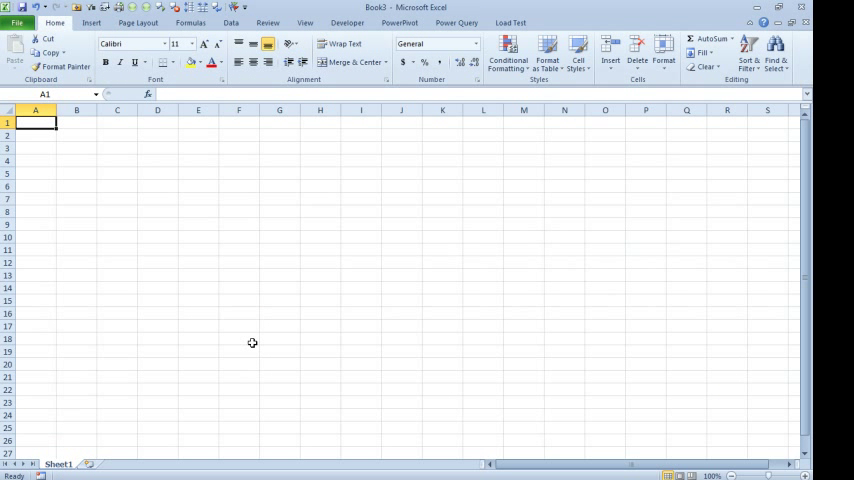
Make the Head 1–3 block of 100s a table and give it a dark blue built-in style.
{"action": "type", "text": "Head 1"}
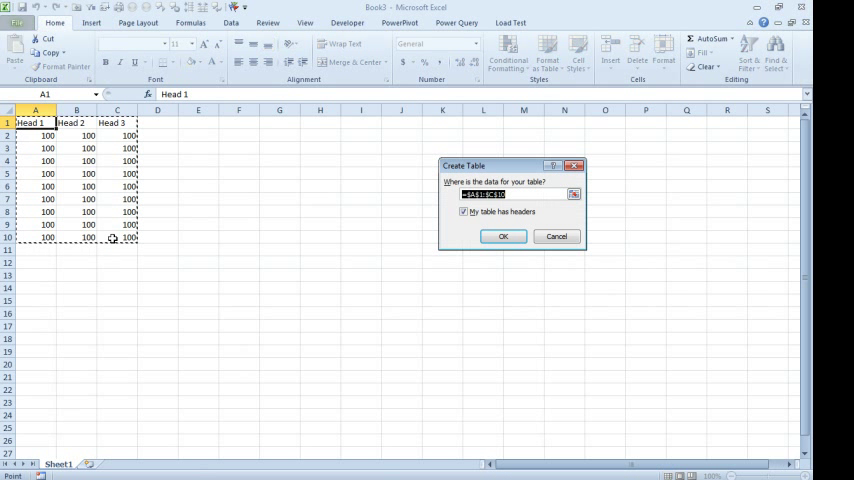
{"action": "left_click", "coordinate": [504, 236]}
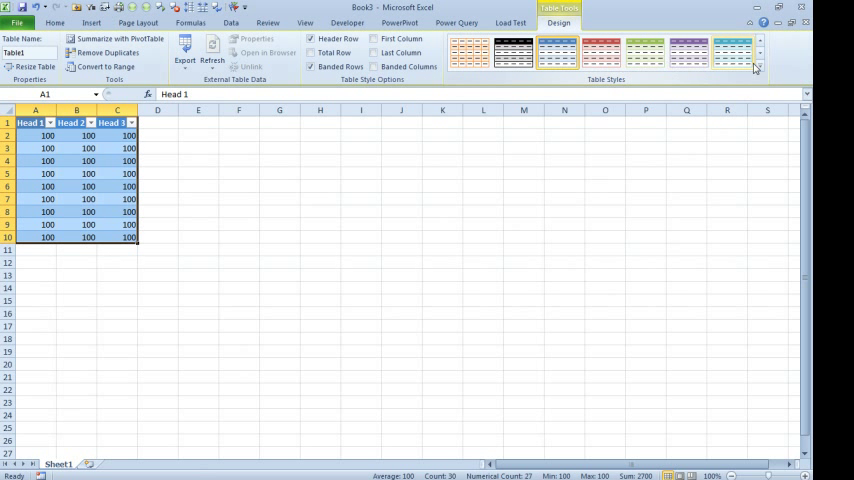
{"action": "left_click", "coordinate": [758, 68]}
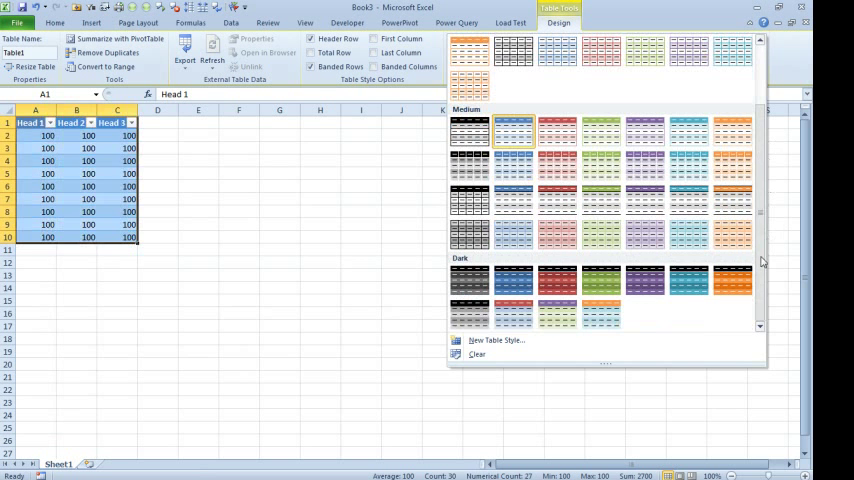
{"action": "left_click", "coordinate": [556, 280]}
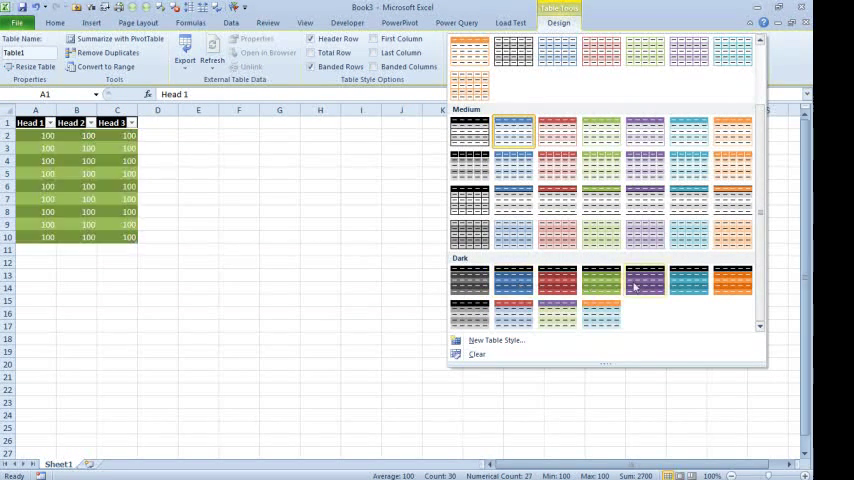
{"action": "left_click", "coordinate": [644, 280]}
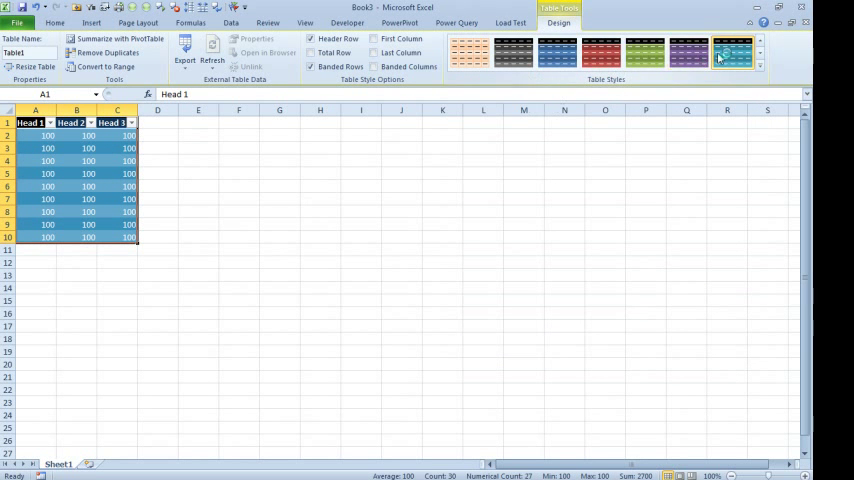
Modify the copied dark style so its Second Row Stripe has a light peach fill, and save it.
{"action": "right_click", "coordinate": [732, 52]}
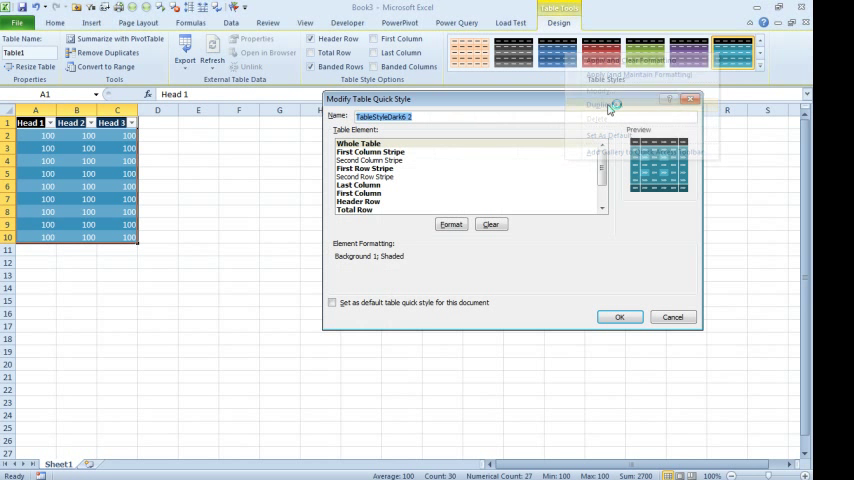
{"action": "left_click", "coordinate": [368, 168]}
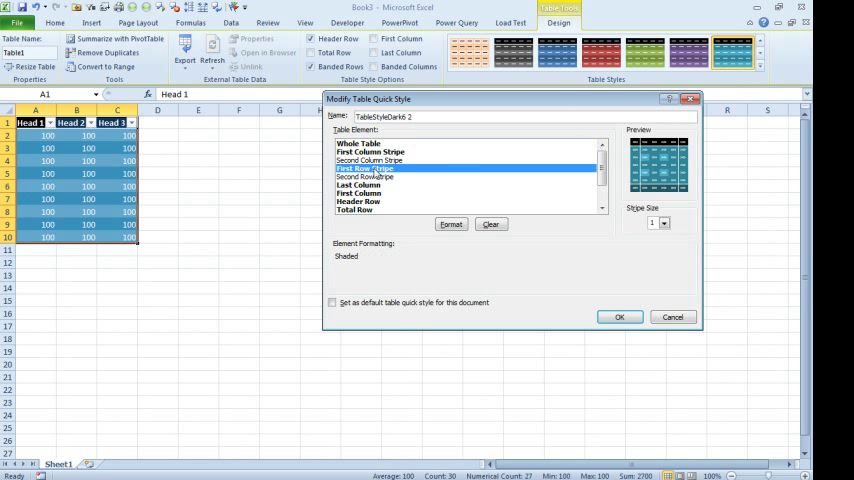
{"action": "left_click", "coordinate": [664, 224]}
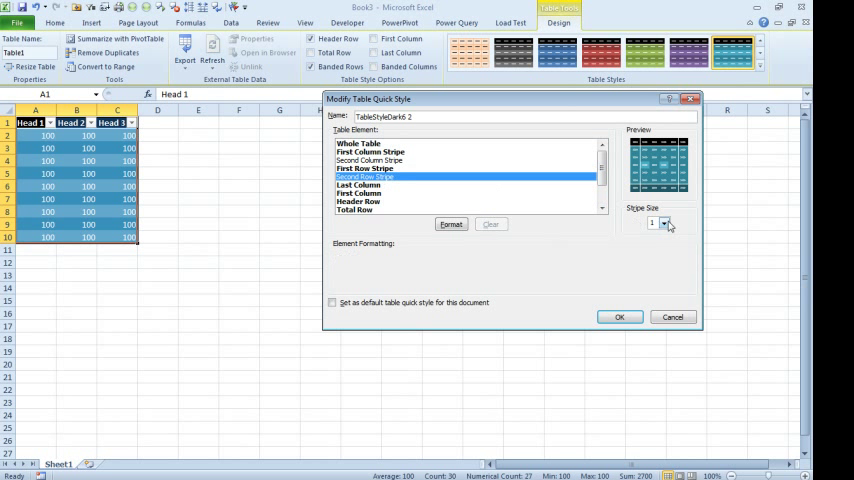
{"action": "left_click", "coordinate": [664, 220]}
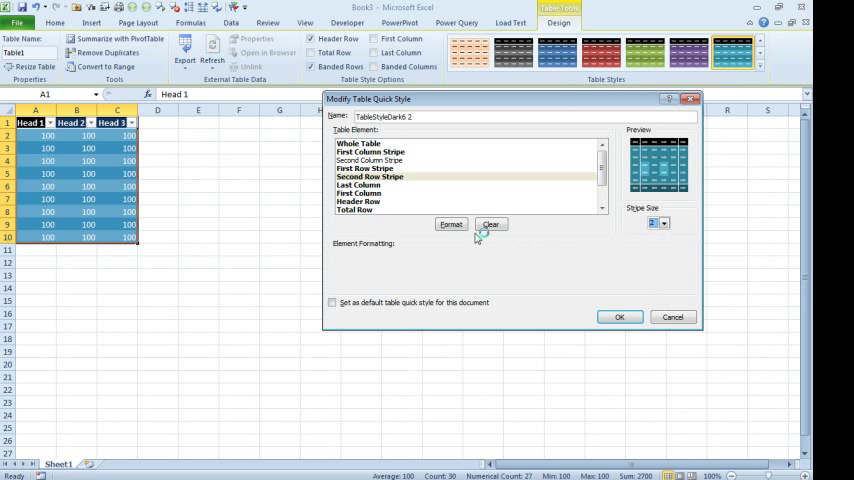
{"action": "left_click", "coordinate": [452, 224]}
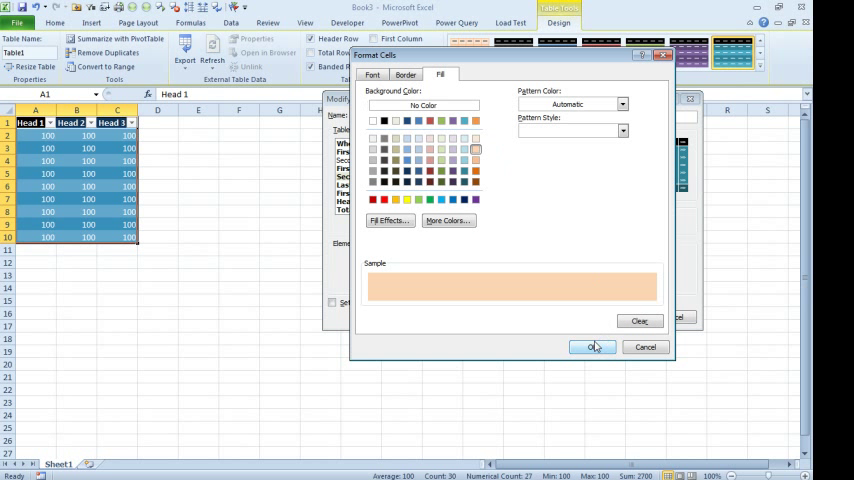
{"action": "left_click", "coordinate": [592, 348]}
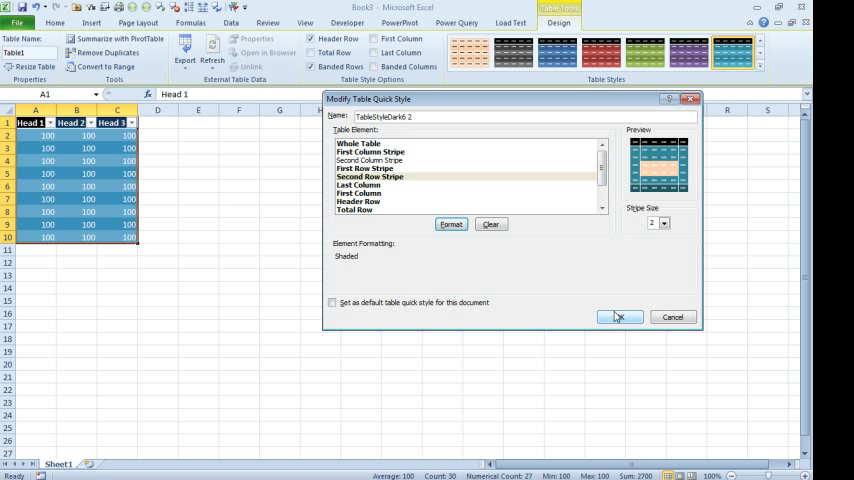
{"action": "left_click", "coordinate": [620, 316]}
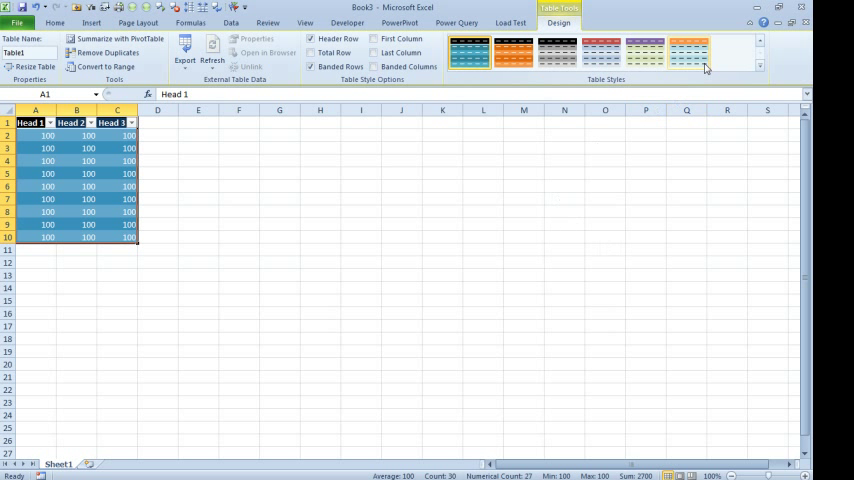
Apply the peach-striped custom style to the Head 1–3 table and bring up its style options.
{"action": "left_click", "coordinate": [760, 68]}
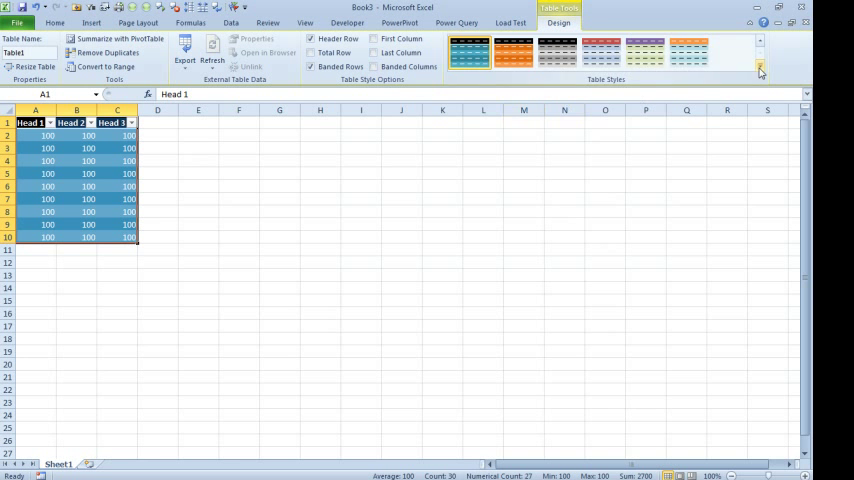
{"action": "left_click", "coordinate": [760, 68]}
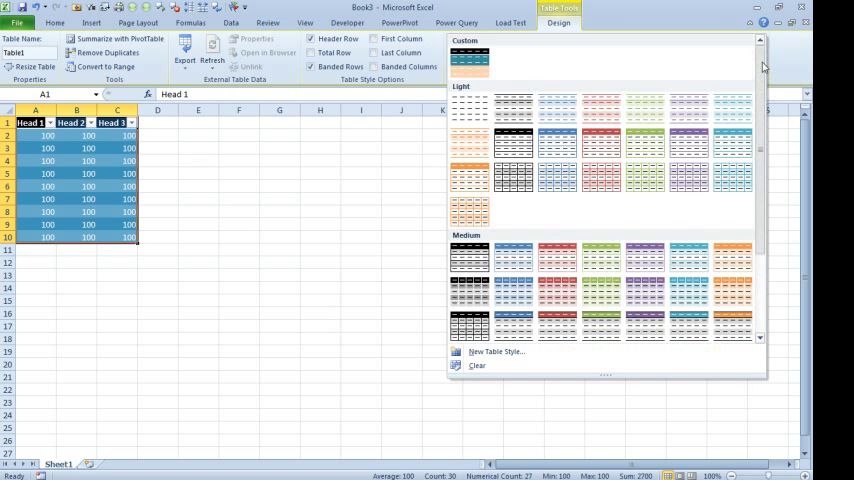
{"action": "left_click", "coordinate": [468, 50]}
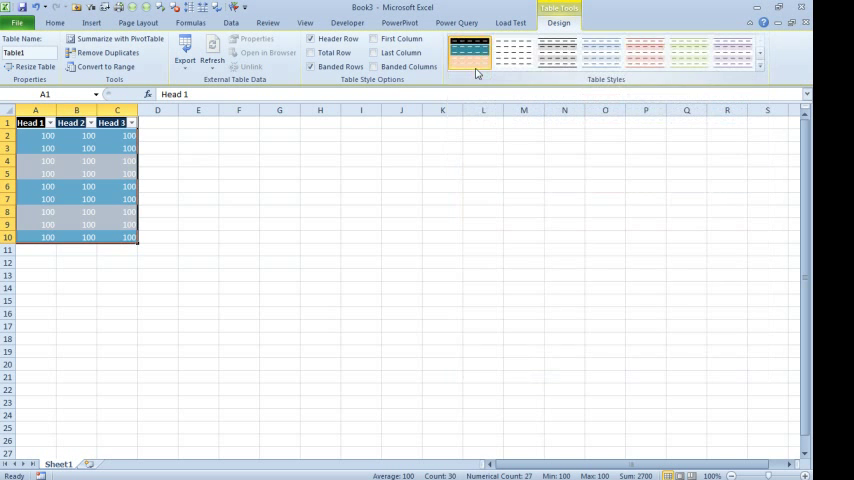
{"action": "right_click", "coordinate": [468, 50]}
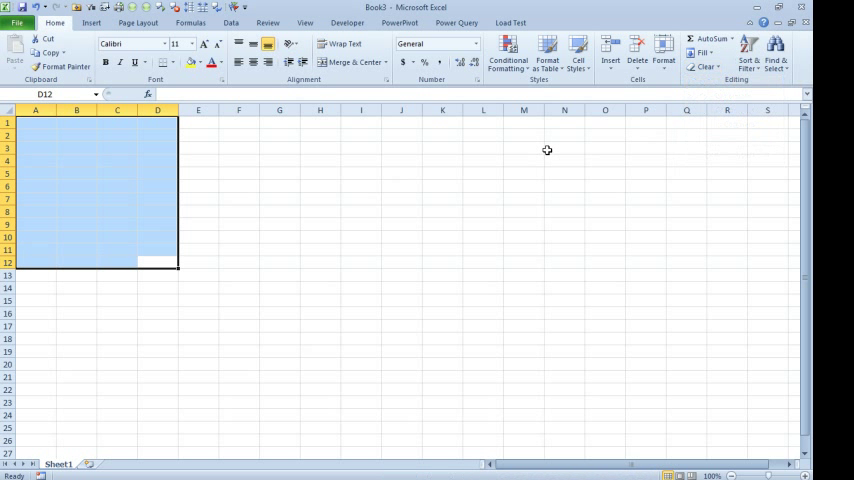
Create the blank workbook Book3 and open its Page Setup settings.
{"action": "left_click", "coordinate": [36, 122]}
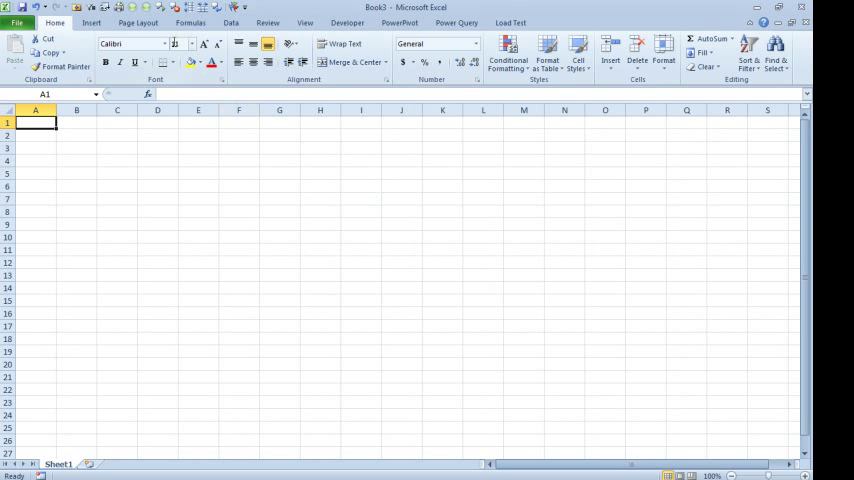
{"action": "left_click", "coordinate": [138, 22]}
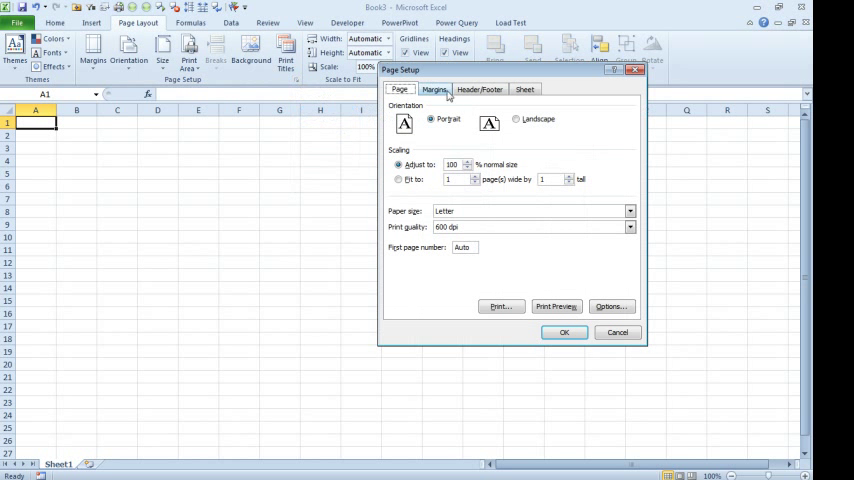
Set a 'Page 1 of ?' footer, fit printing to 1 page wide, narrow the margins, and apply.
{"action": "left_click", "coordinate": [480, 88]}
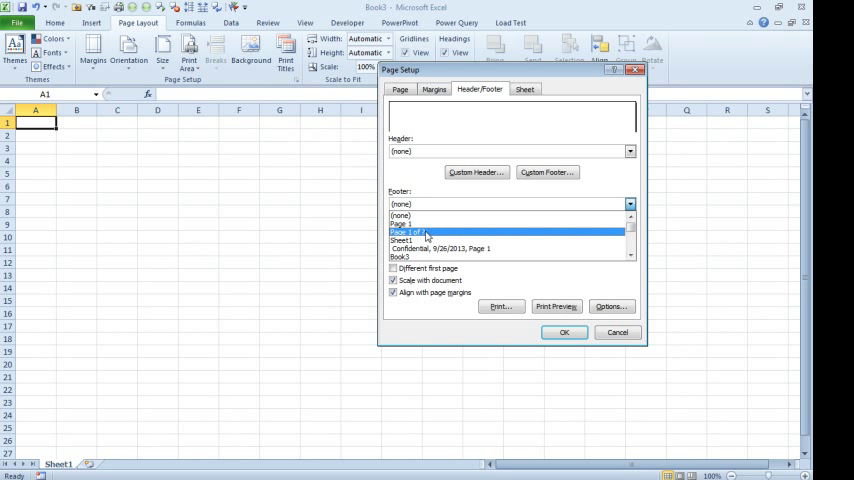
{"action": "left_click", "coordinate": [408, 232]}
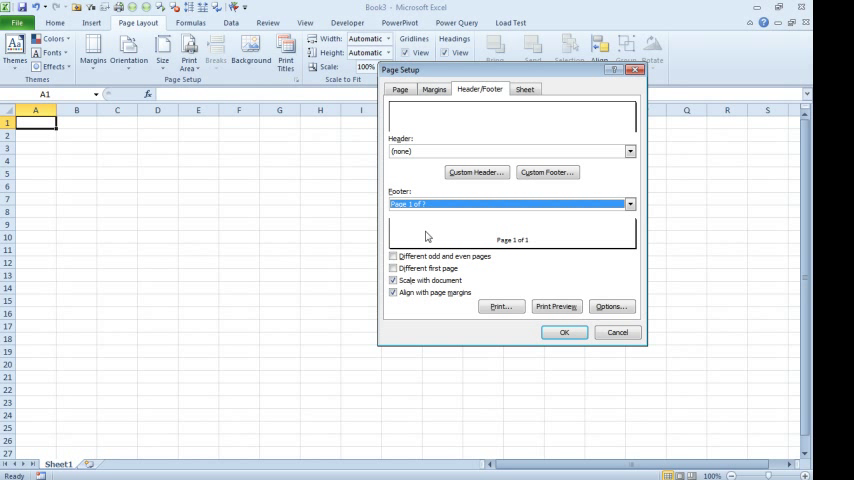
{"action": "mouse_move", "coordinate": [416, 112]}
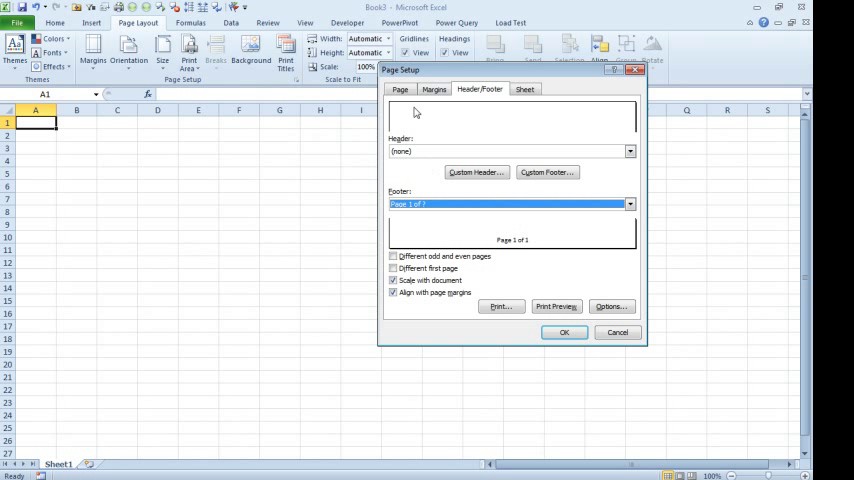
{"action": "left_click", "coordinate": [400, 88]}
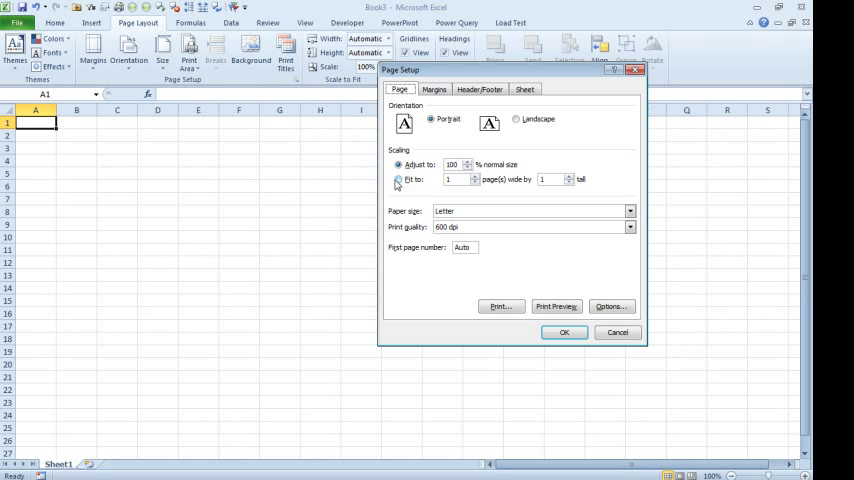
{"action": "left_click", "coordinate": [400, 180]}
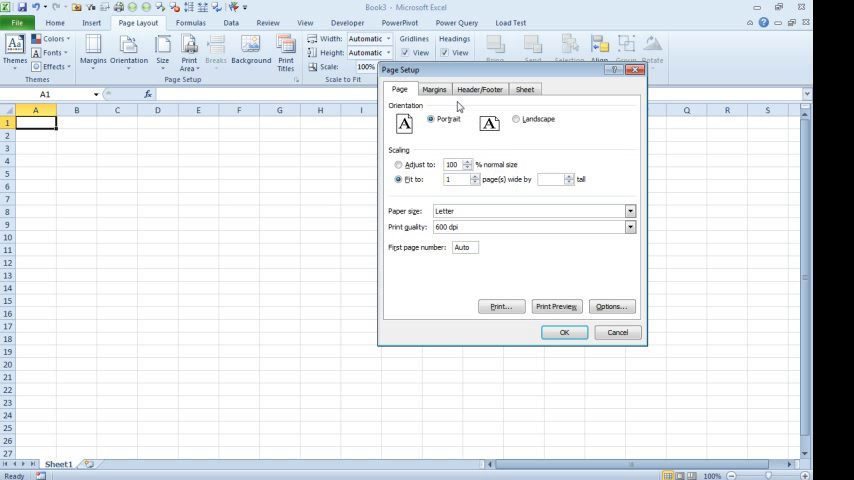
{"action": "left_click", "coordinate": [432, 88]}
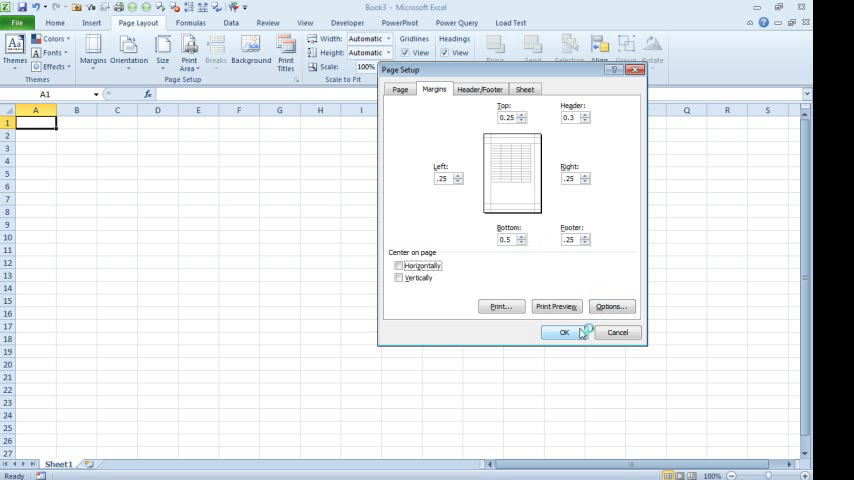
{"action": "left_click", "coordinate": [564, 332]}
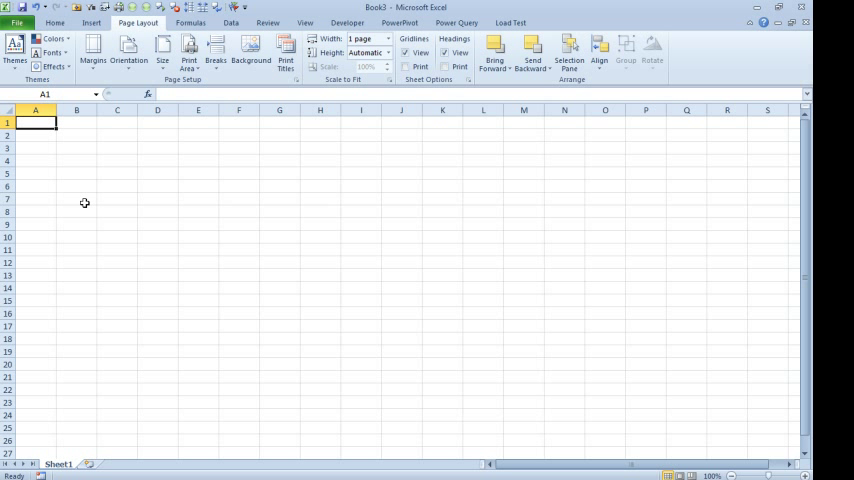
Review Excel's Advanced options, scrolling through the settings list.
{"action": "left_click", "coordinate": [16, 22]}
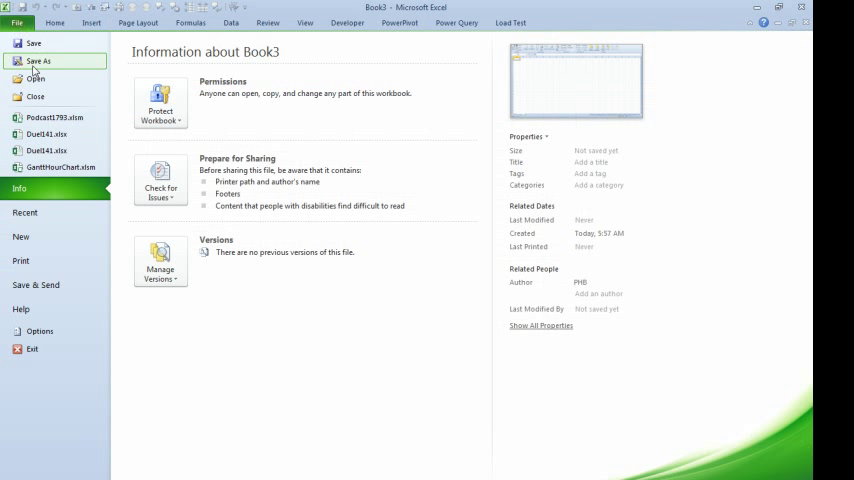
{"action": "left_click", "coordinate": [40, 332]}
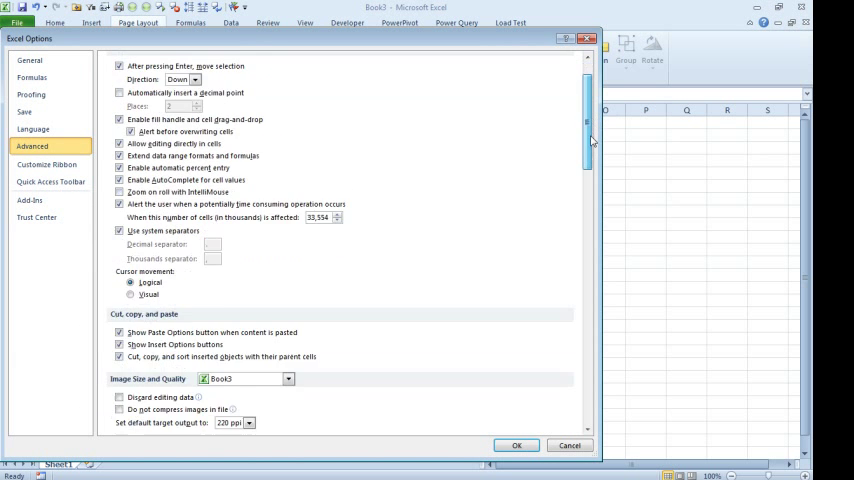
{"action": "scroll", "scroll_direction": "down", "scroll_amount": 3}
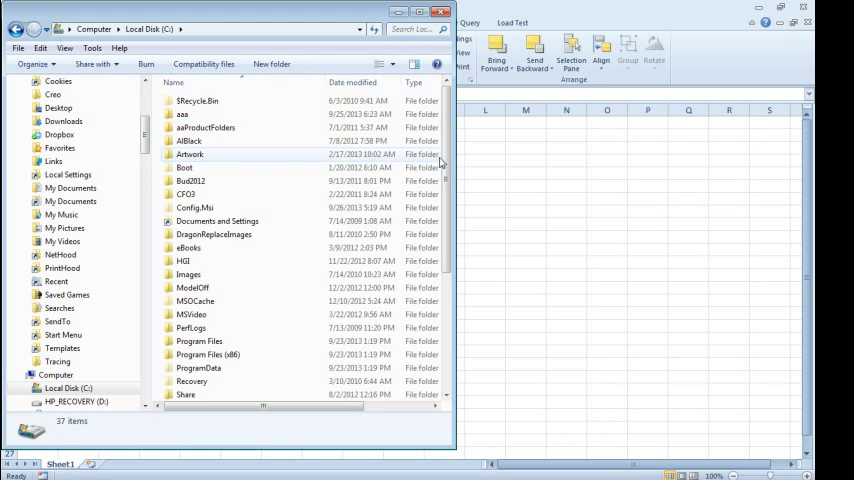
Look inside the empty C:\XLStart folder, then bring the Excel workbook back into focus.
{"action": "scroll", "scroll_direction": "down", "scroll_amount": 3}
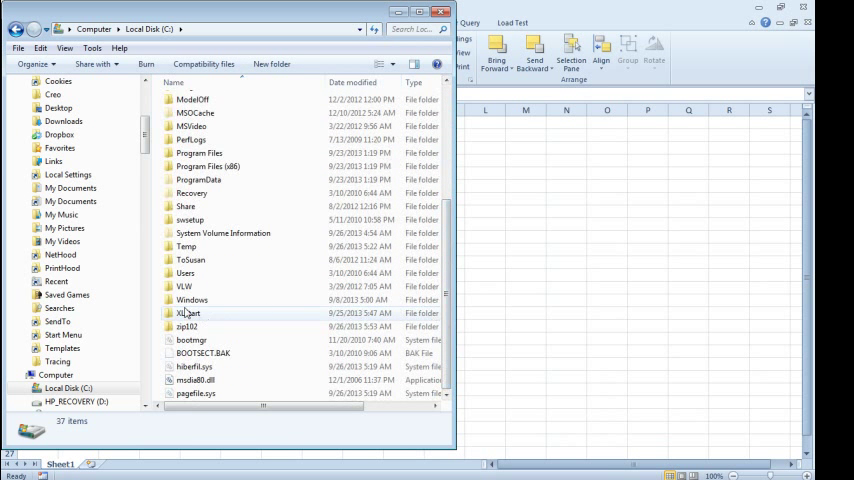
{"action": "double_click", "coordinate": [186, 312]}
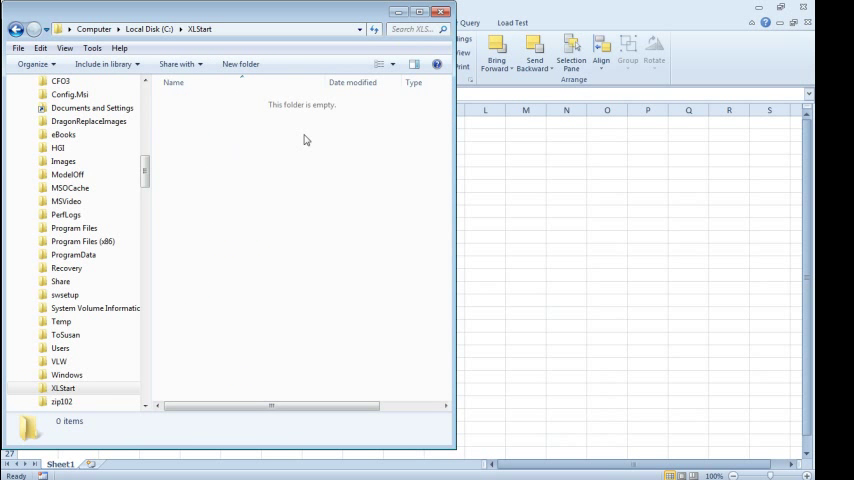
{"action": "mouse_move", "coordinate": [296, 136]}
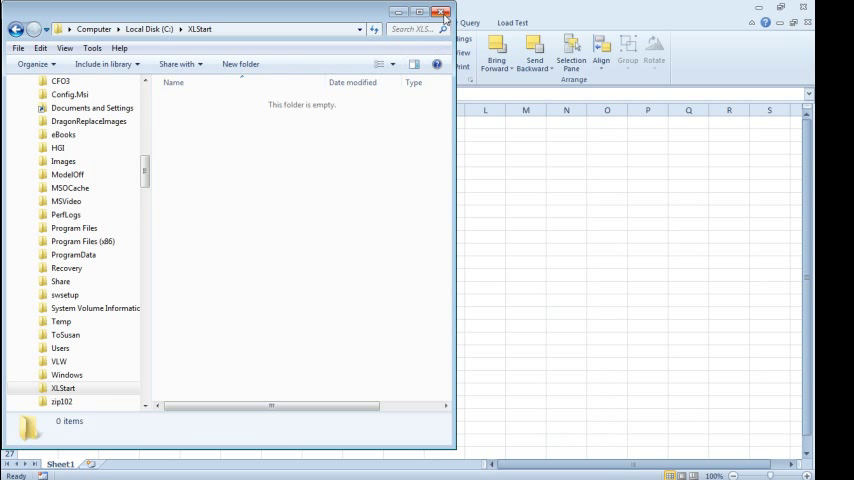
{"action": "left_click", "coordinate": [444, 12]}
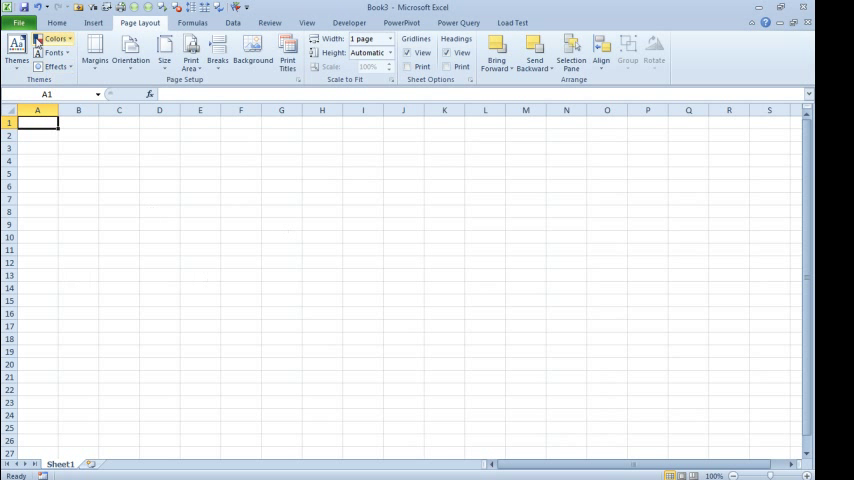
Save the blank workbook to C:\XLStart as an Excel Template named book.xltx.
{"action": "left_click", "coordinate": [18, 22]}
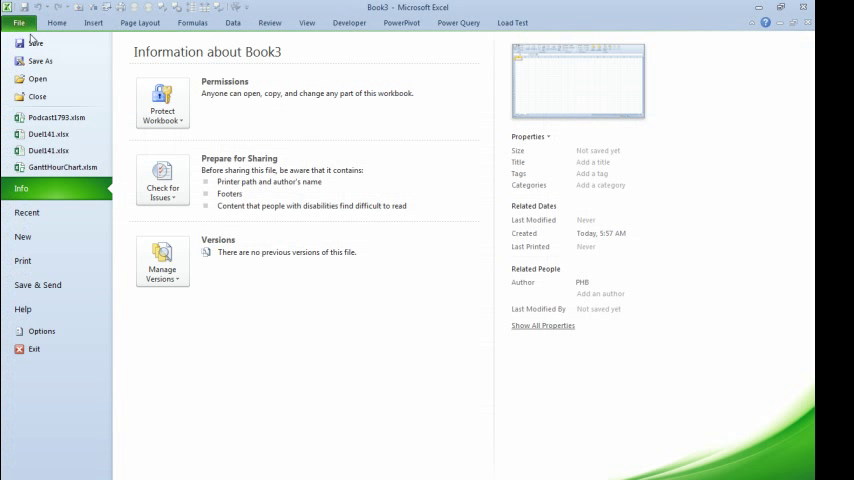
{"action": "left_click", "coordinate": [40, 60]}
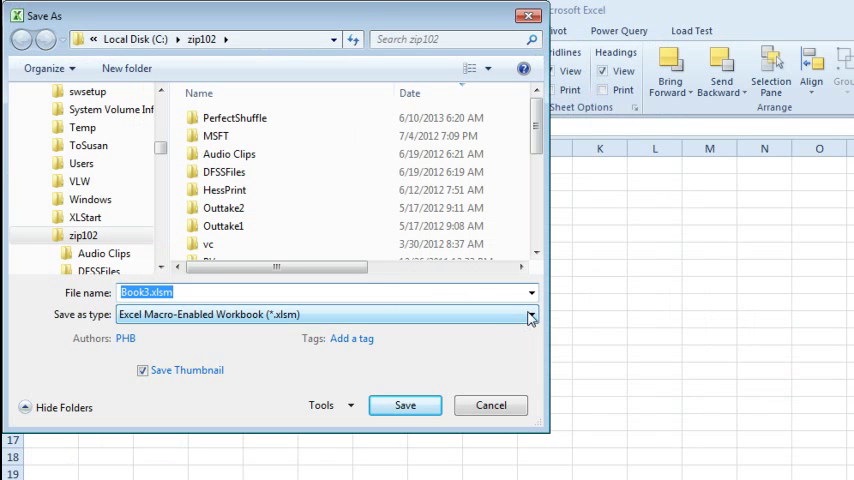
{"action": "left_click", "coordinate": [528, 314]}
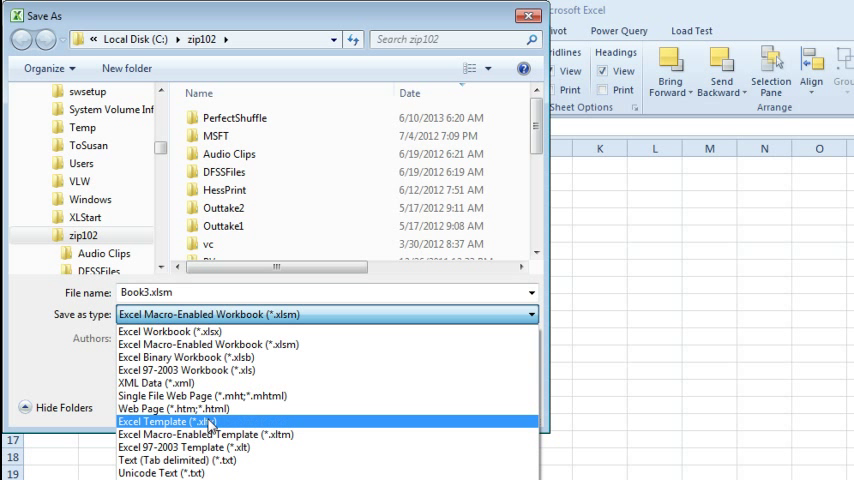
{"action": "left_click", "coordinate": [162, 422]}
{"action": "type", "text": "c:\\XL"}
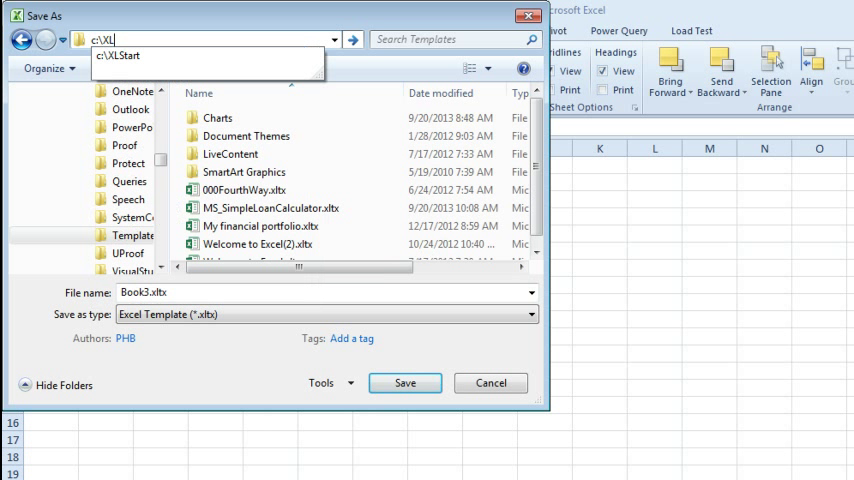
{"action": "left_click", "coordinate": [148, 56]}
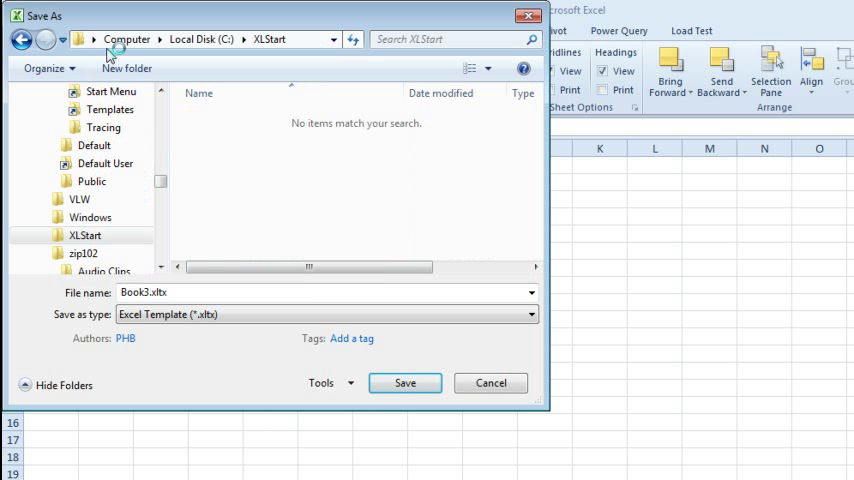
{"action": "left_click", "coordinate": [184, 292]}
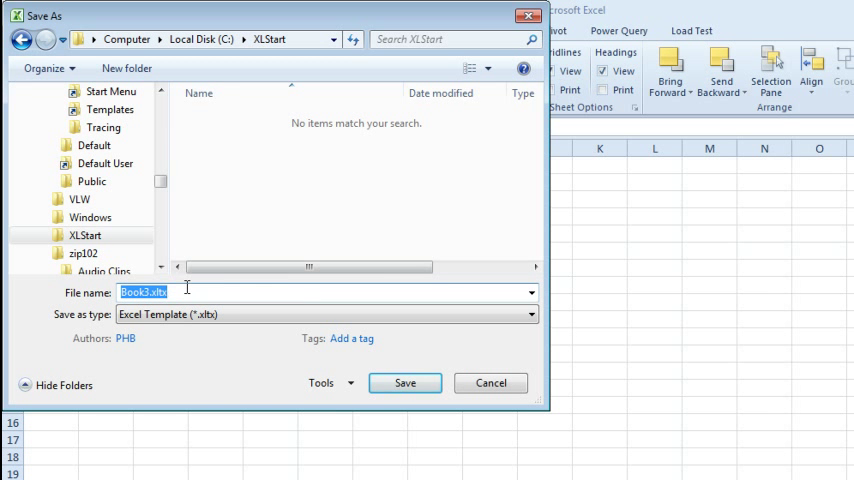
{"action": "type", "text": "book"}
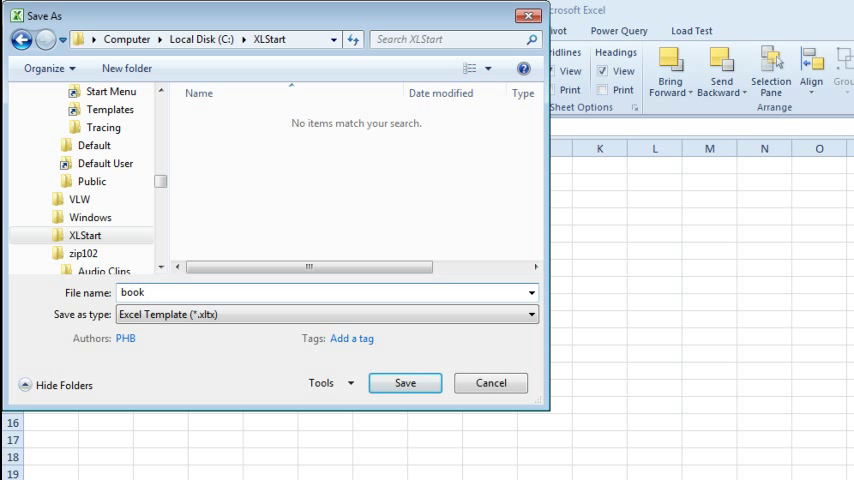
{"action": "left_click", "coordinate": [404, 384]}
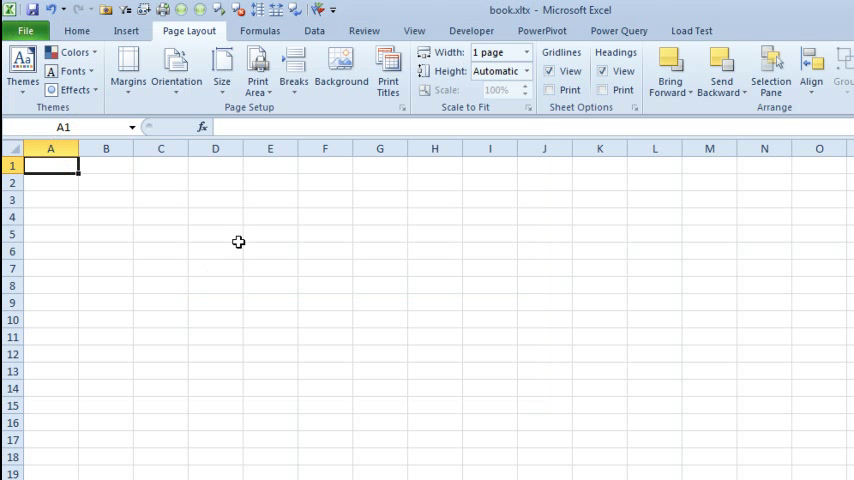
Save a second template copy in XLStart named sheet.xltx.
{"action": "left_click", "coordinate": [24, 30]}
{"action": "type", "text": "sh"}
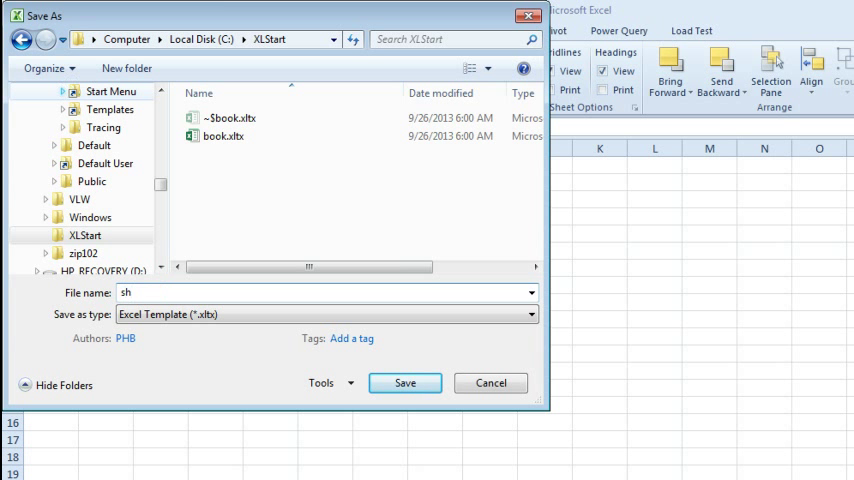
{"action": "left_click", "coordinate": [404, 384]}
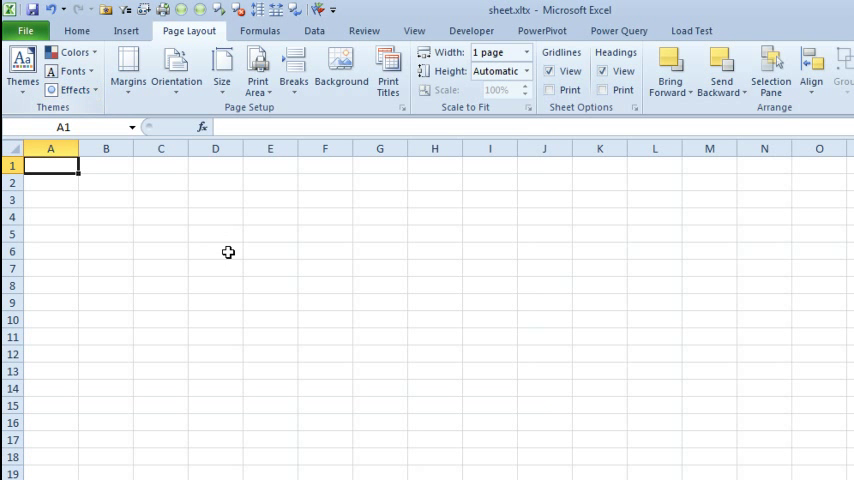
Back in the demo workbook, create a new workbook with Ctrl+N and show the File > New template choices.
{"action": "left_click", "coordinate": [24, 30]}
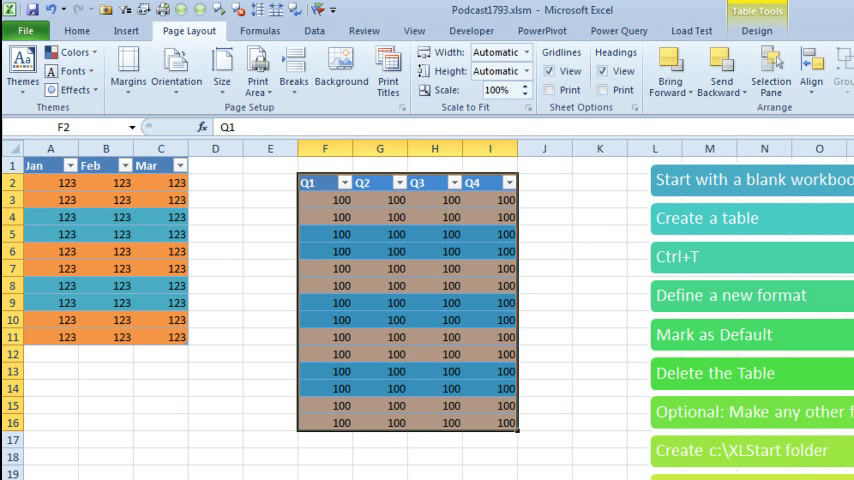
{"action": "key", "text": "ctrl+n"}
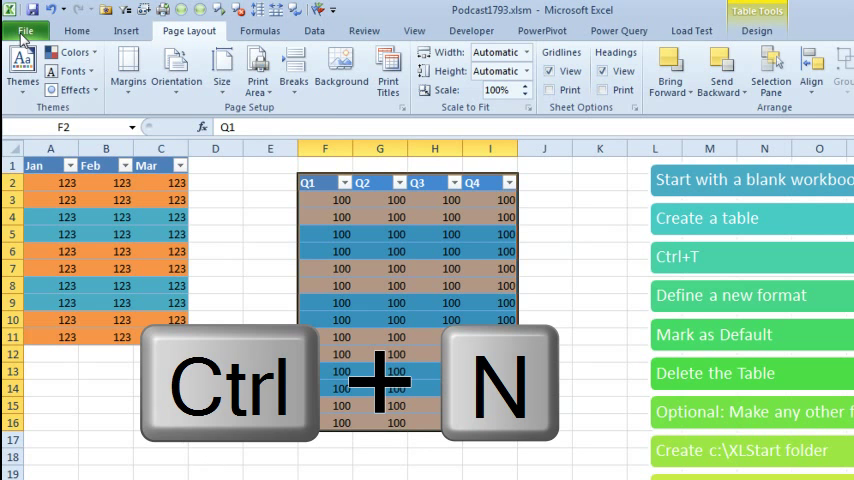
{"action": "left_click", "coordinate": [26, 32]}
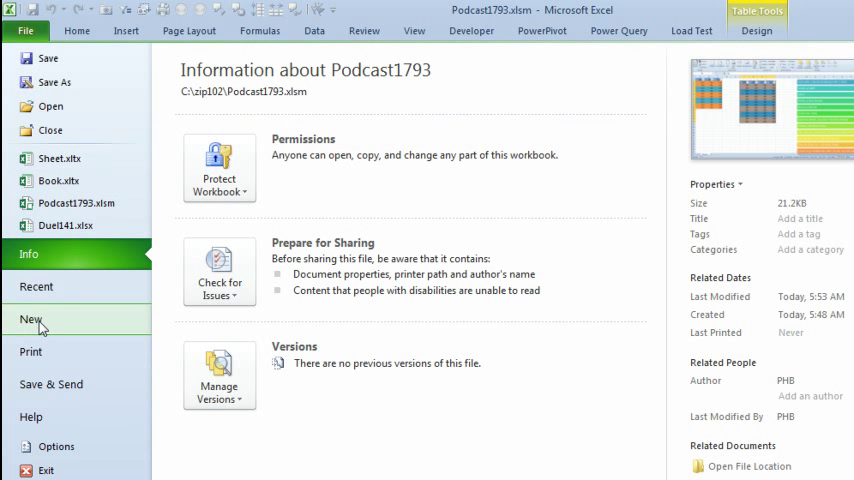
{"action": "left_click", "coordinate": [32, 320]}
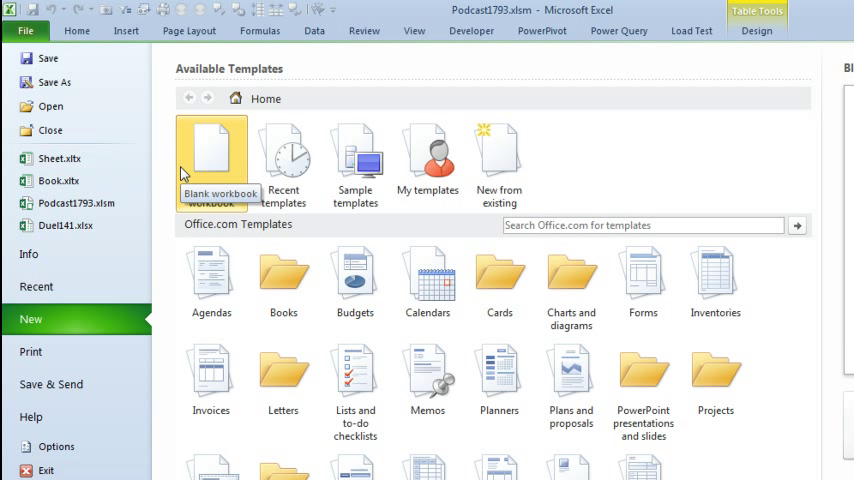
{"action": "mouse_move", "coordinate": [204, 152]}
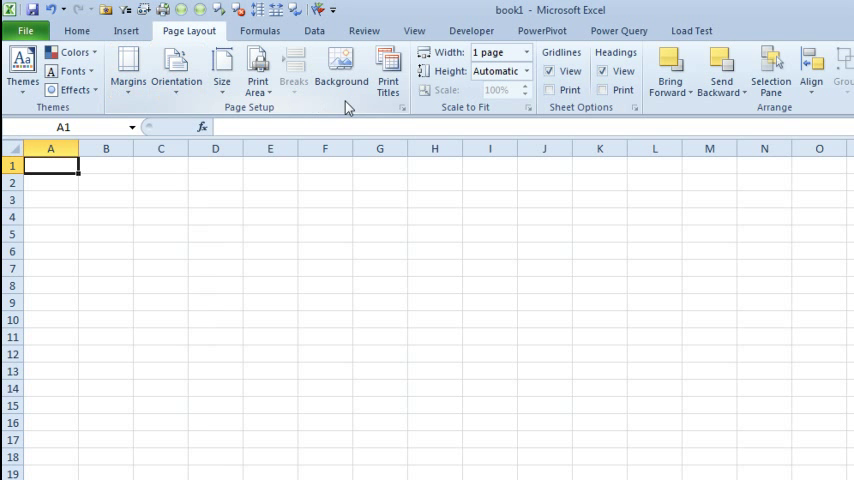
{"action": "left_click", "coordinate": [402, 108]}
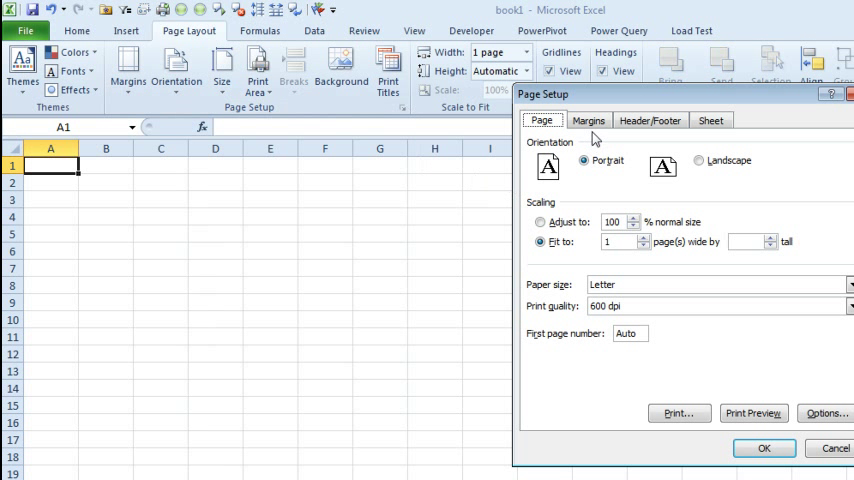
{"action": "left_click", "coordinate": [648, 120]}
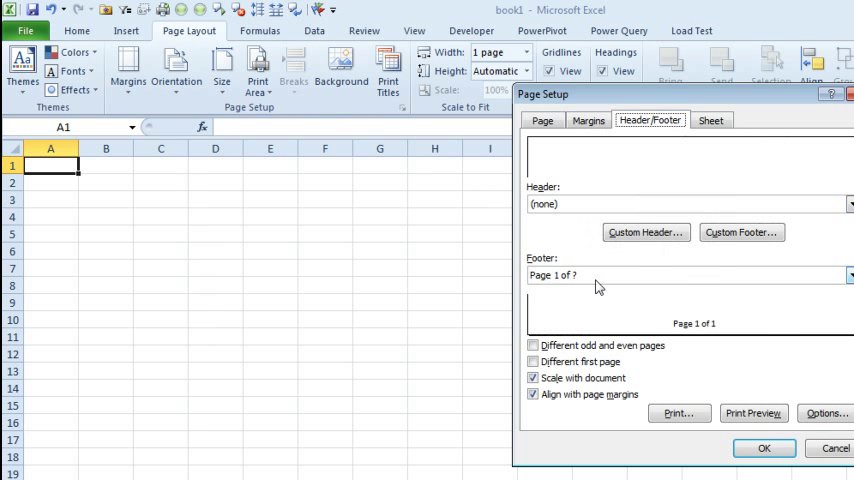
{"action": "left_click", "coordinate": [588, 120]}
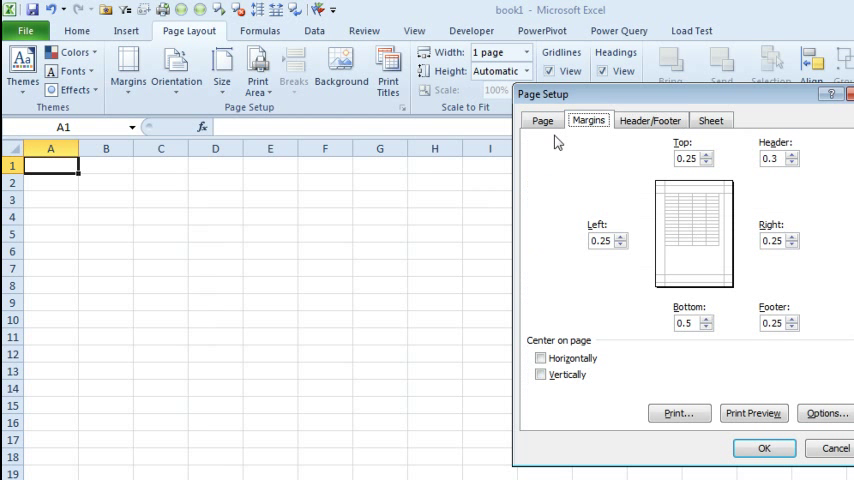
{"action": "left_click", "coordinate": [542, 120]}
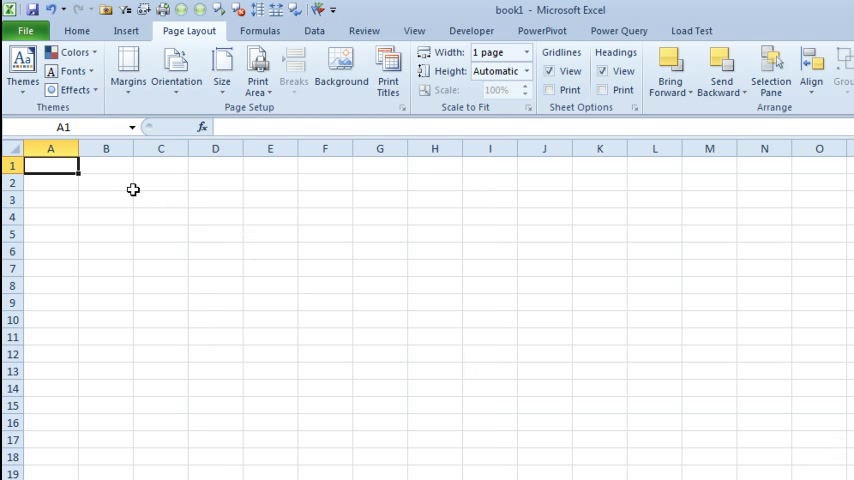
Enter Head 1–Head 5 headers with 123 values, convert them to a banded table, and switch to Excel 2013.
{"action": "type", "text": "Head 1"}
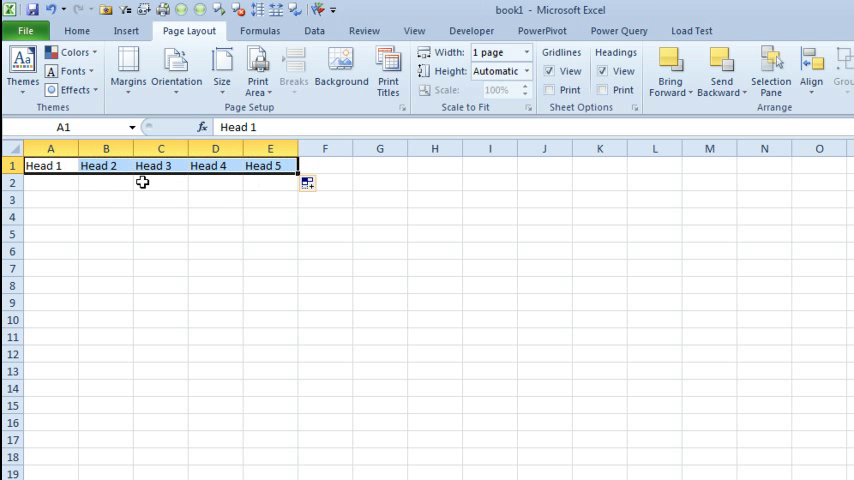
{"action": "type", "text": "123"}
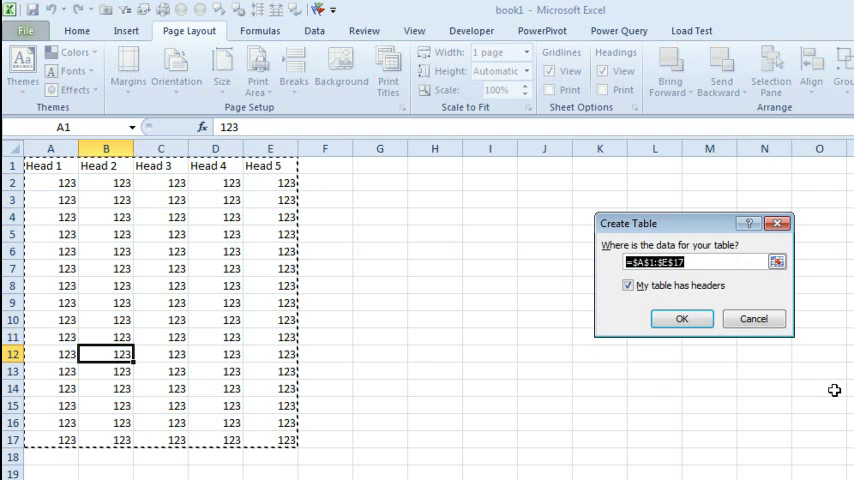
{"action": "left_click", "coordinate": [680, 318]}
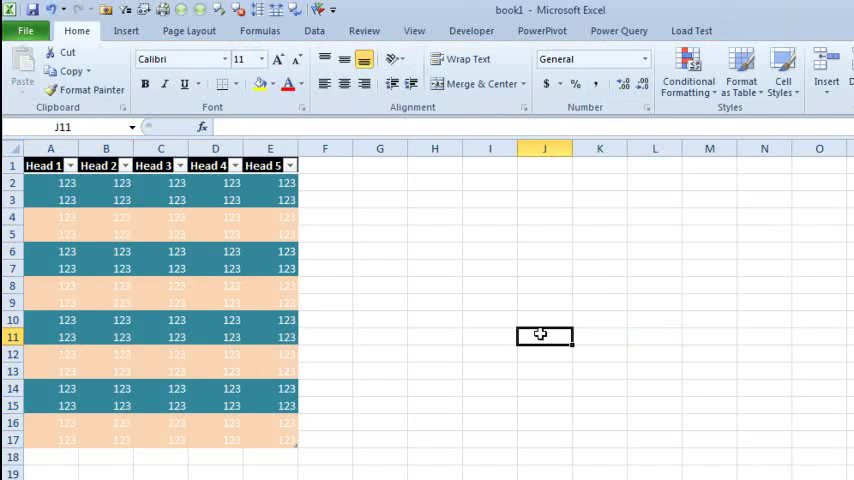
{"action": "mouse_move", "coordinate": [392, 308]}
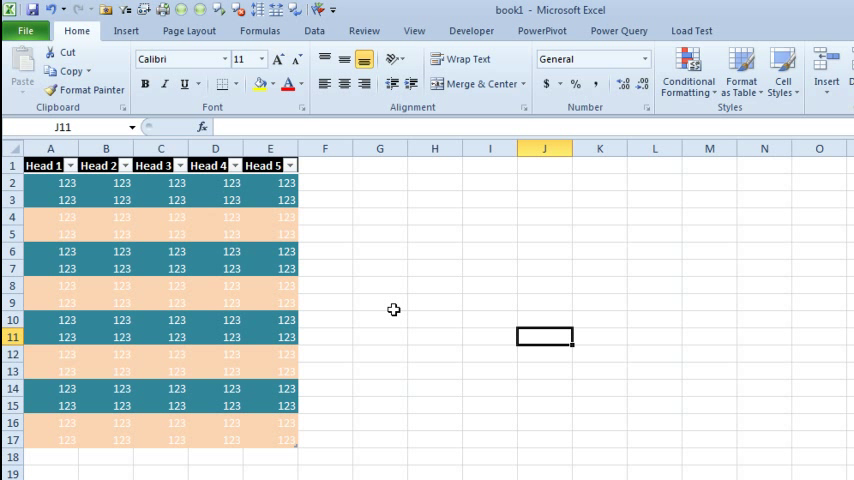
{"action": "left_click", "coordinate": [24, 30]}
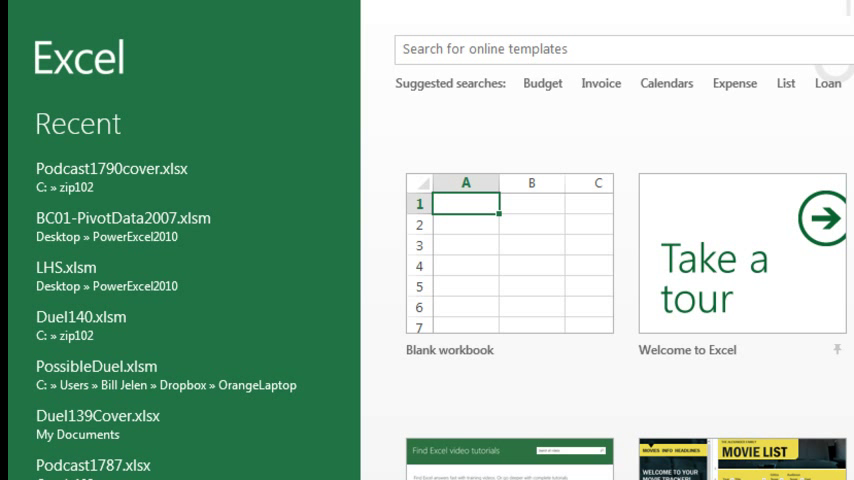
{"action": "mouse_move", "coordinate": [252, 238]}
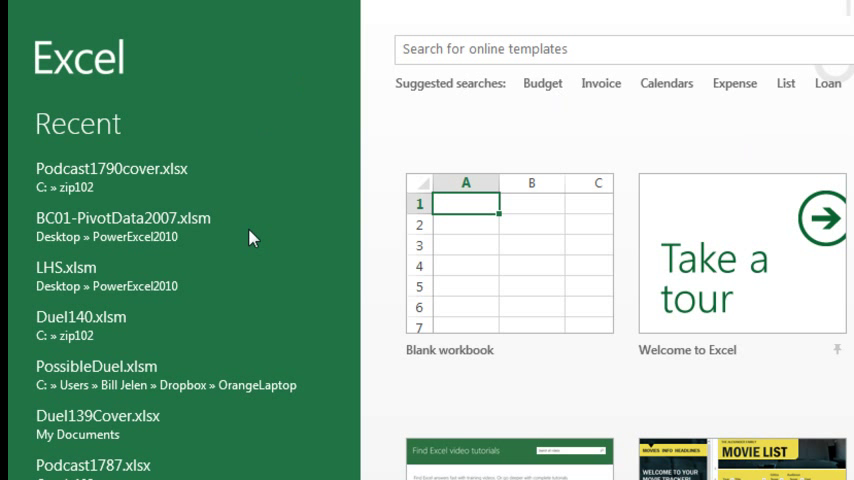
{"action": "mouse_move", "coordinate": [536, 332]}
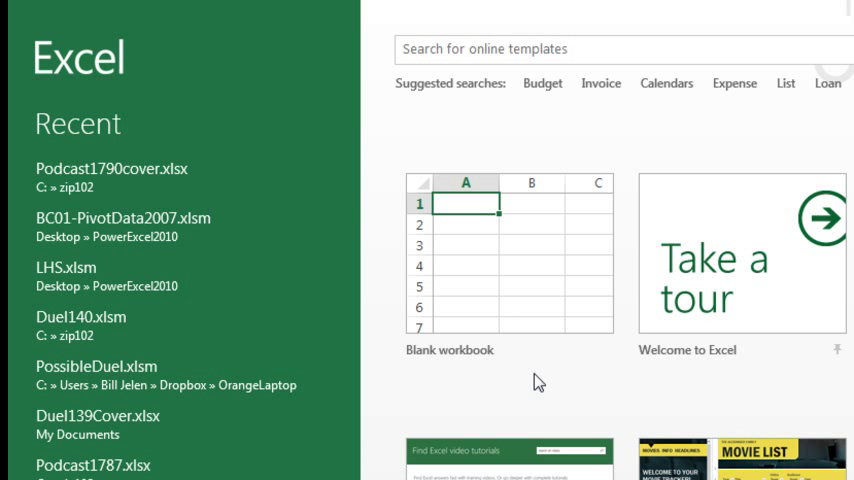
{"action": "mouse_move", "coordinate": [550, 388]}
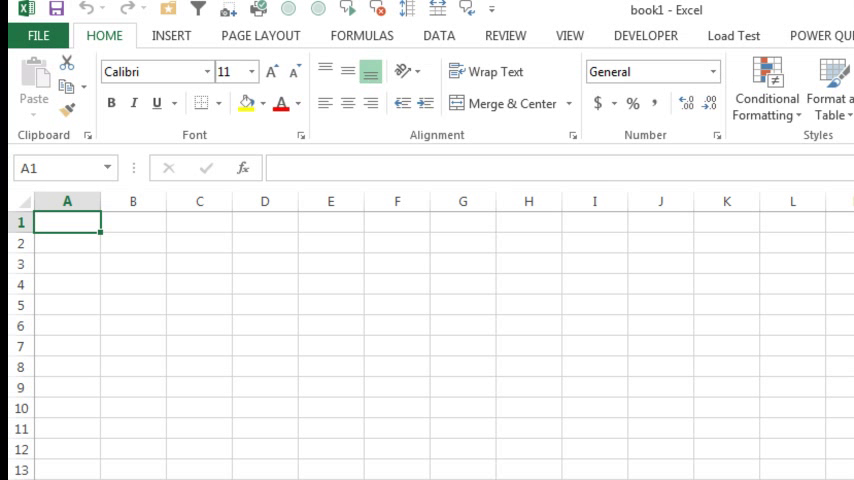
Enter Head–Head3 headers with 123 values and convert the range to a teal and peach banded table.
{"action": "type", "text": "He"}
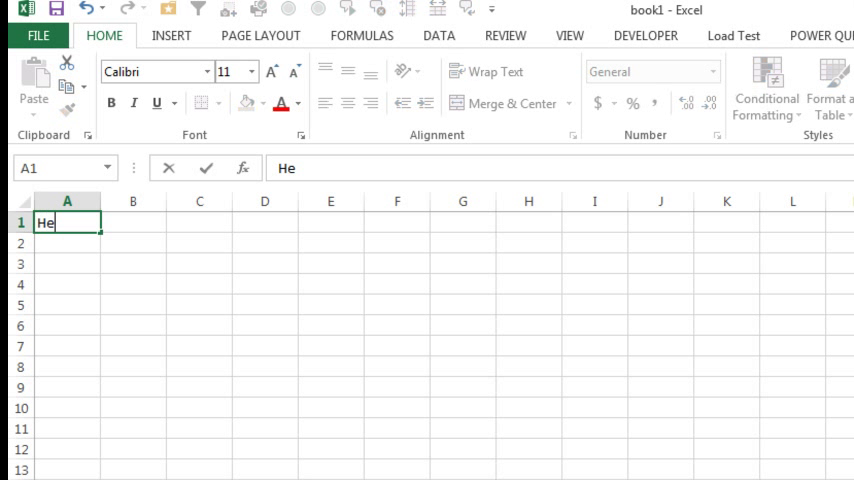
{"action": "type", "text": "ad"}
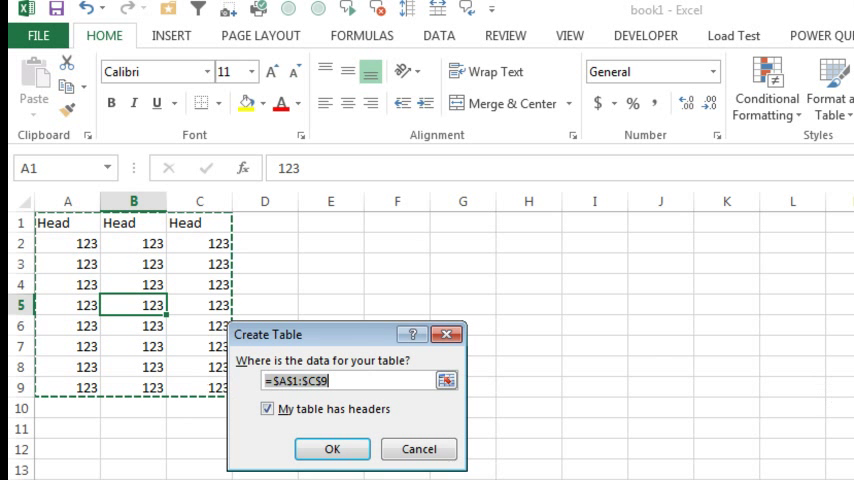
{"action": "left_click", "coordinate": [332, 448]}
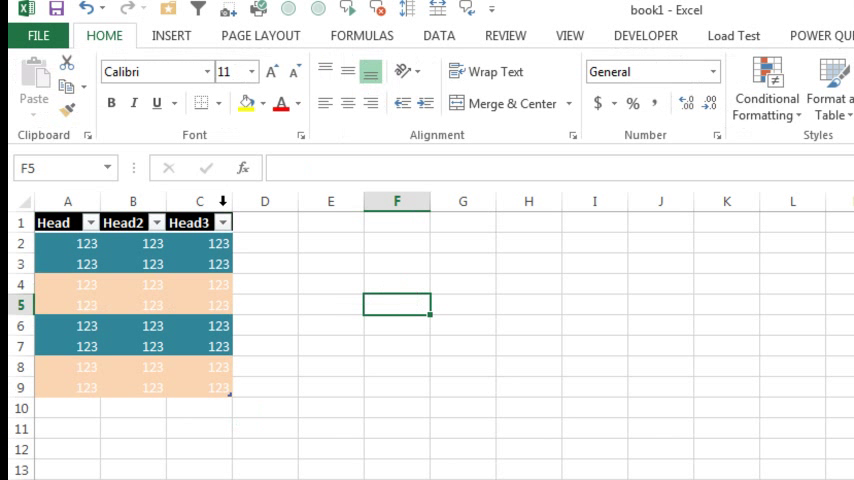
{"action": "left_click", "coordinate": [38, 36]}
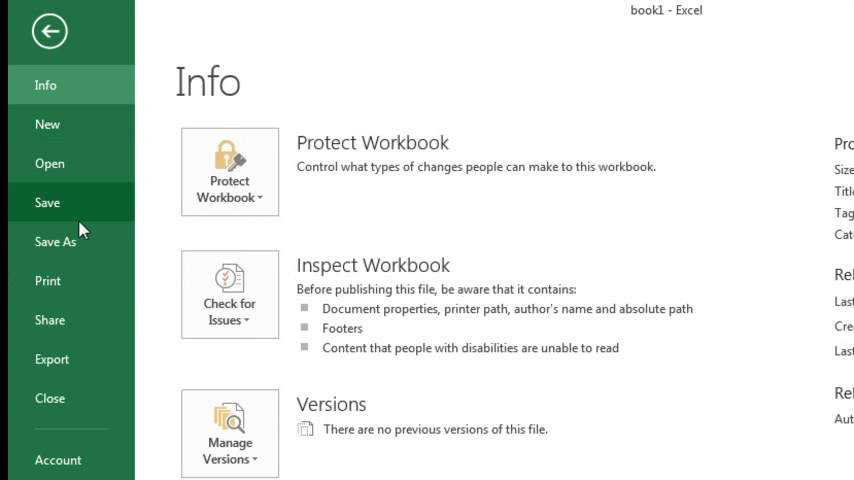
{"action": "mouse_move", "coordinate": [338, 180]}
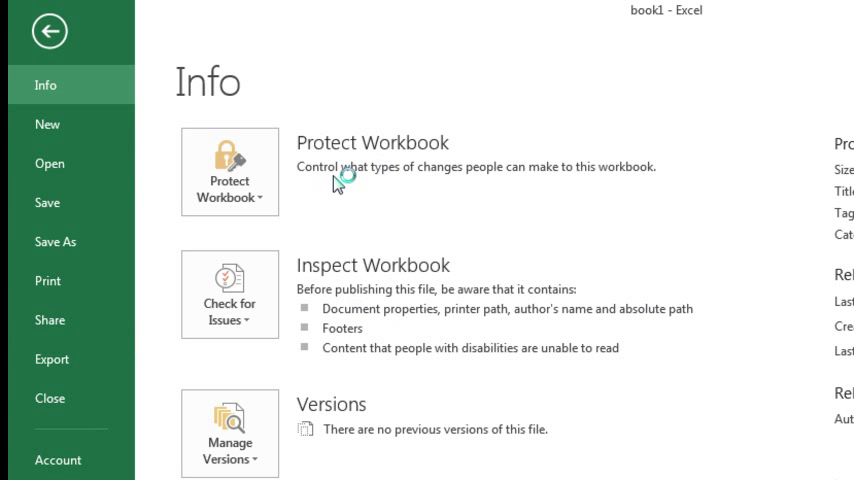
Show the New page listing Blank workbook and other templates.
{"action": "left_click", "coordinate": [48, 122]}
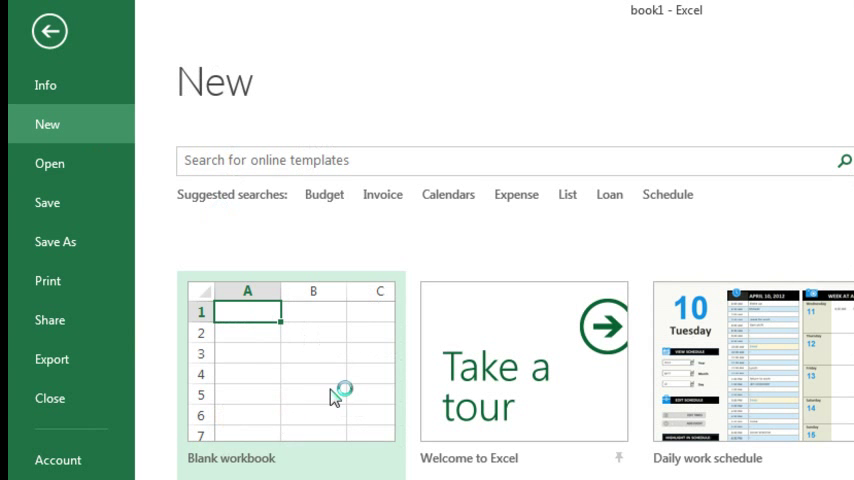
{"action": "mouse_move", "coordinate": [284, 352]}
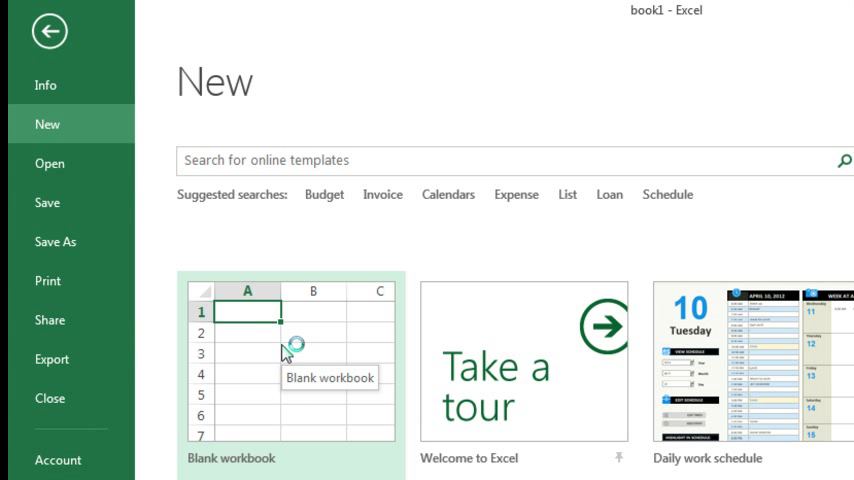